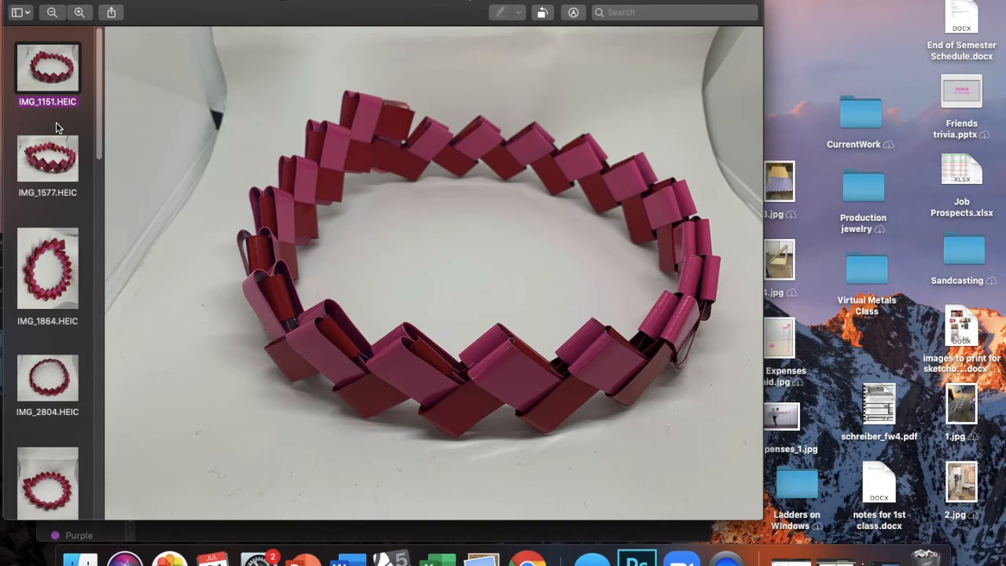
mouse_move(56, 143)
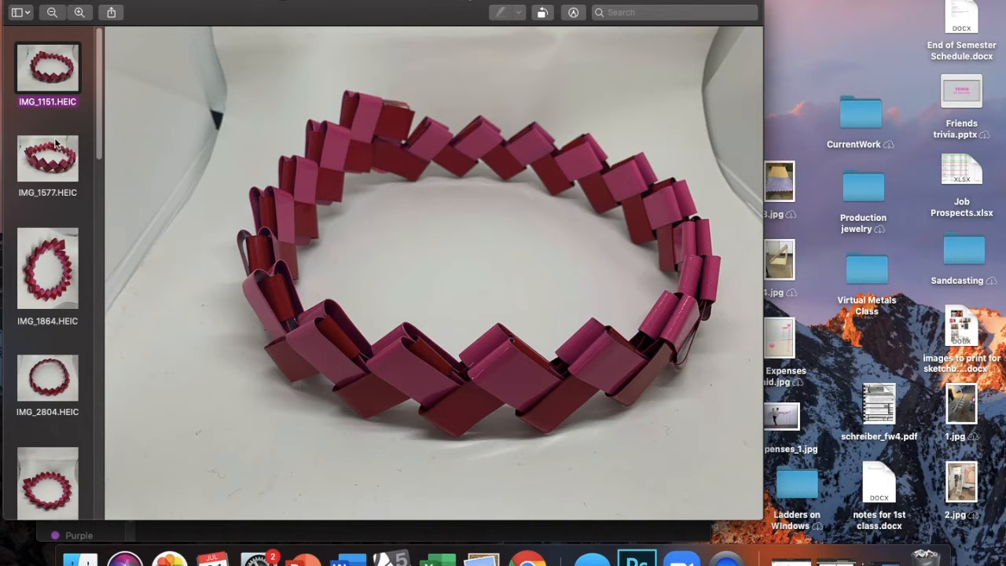
View IMG_1577, IMG_1864, IMG_3668 and IMG_4052 necklace photos in turn from the Preview sidebar
click(47, 157)
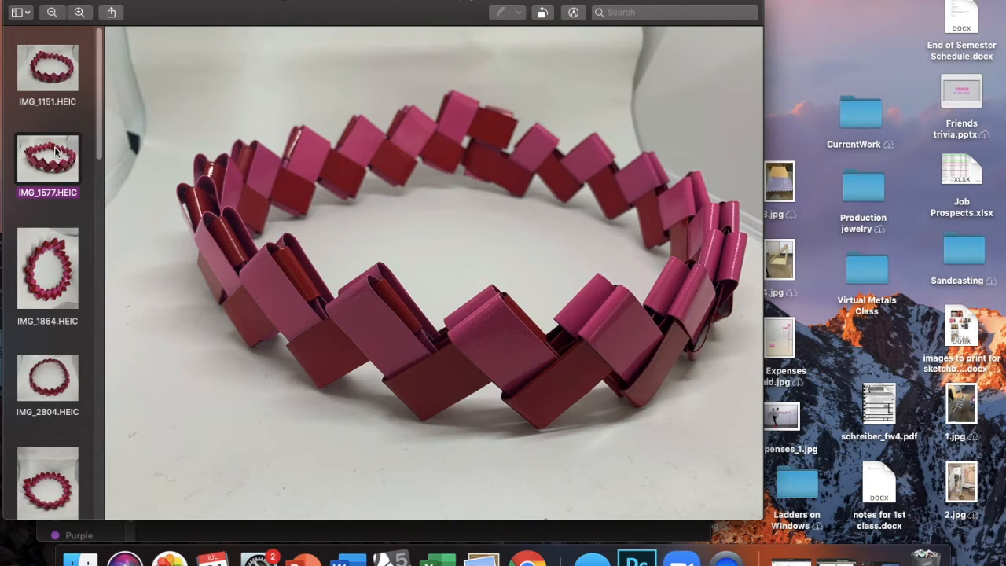
click(47, 269)
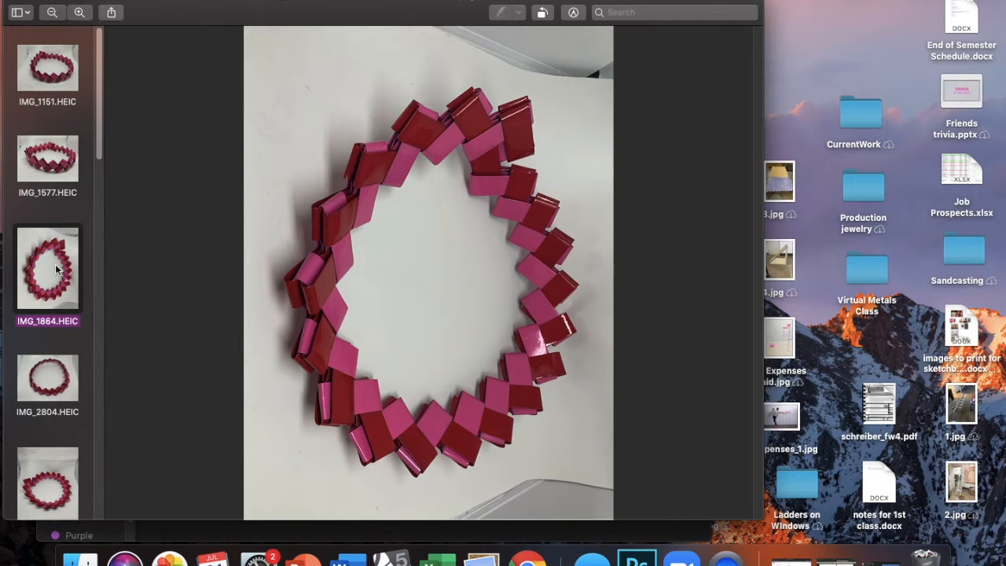
right_click(47, 267)
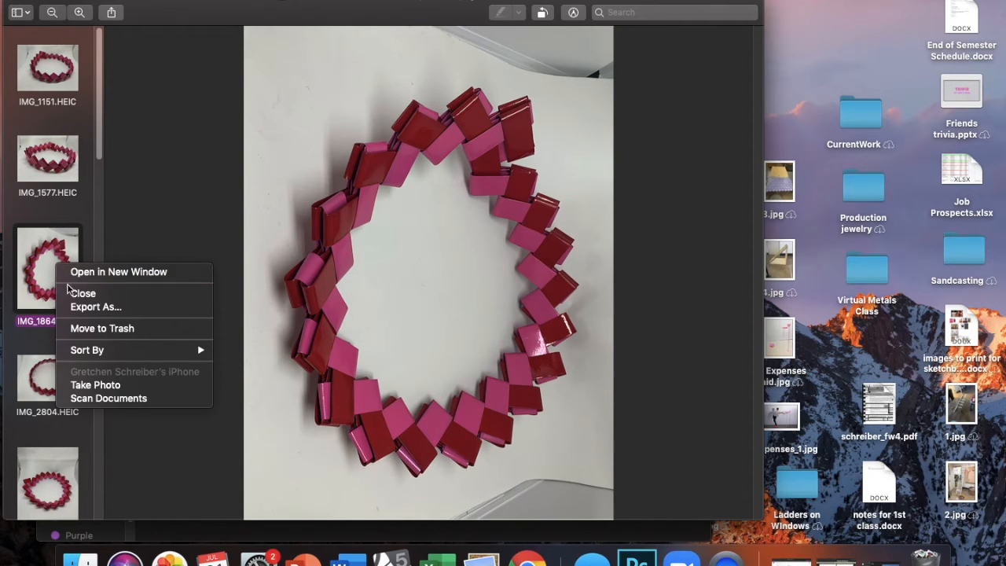
mouse_move(75, 329)
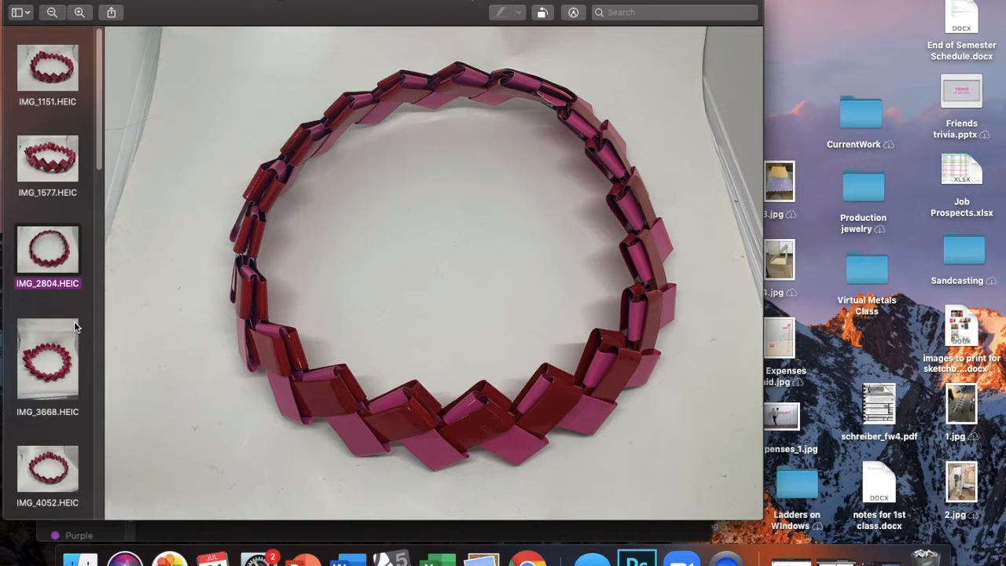
click(47, 360)
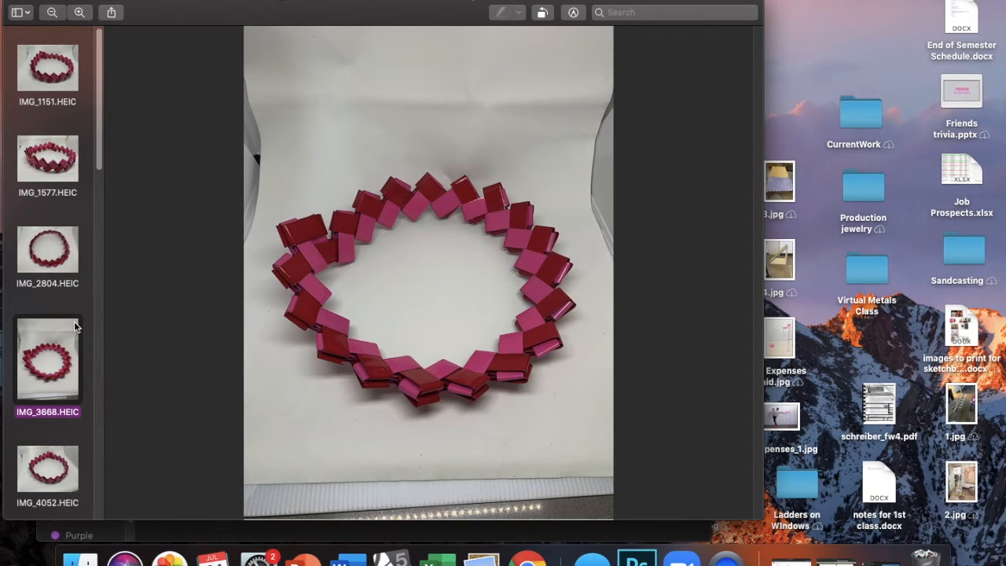
click(47, 471)
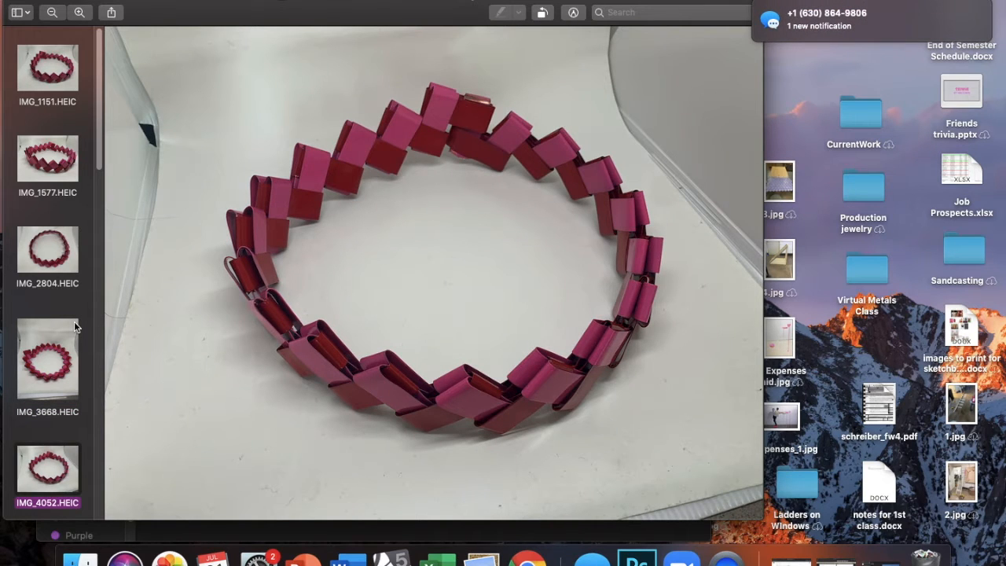
scroll(down, 3)
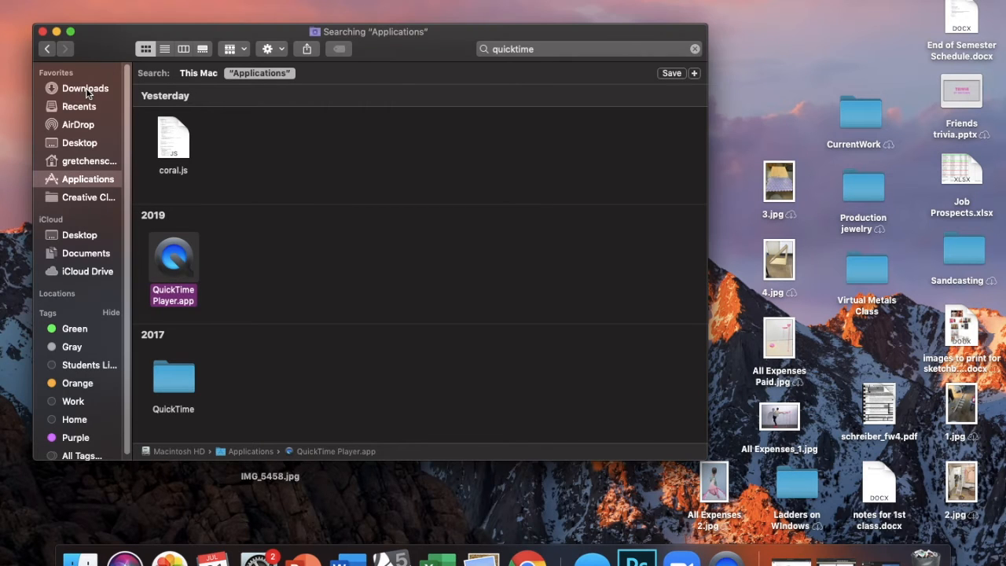
Show the Downloads folder listing the downloaded HEIC necklace photos
click(84, 88)
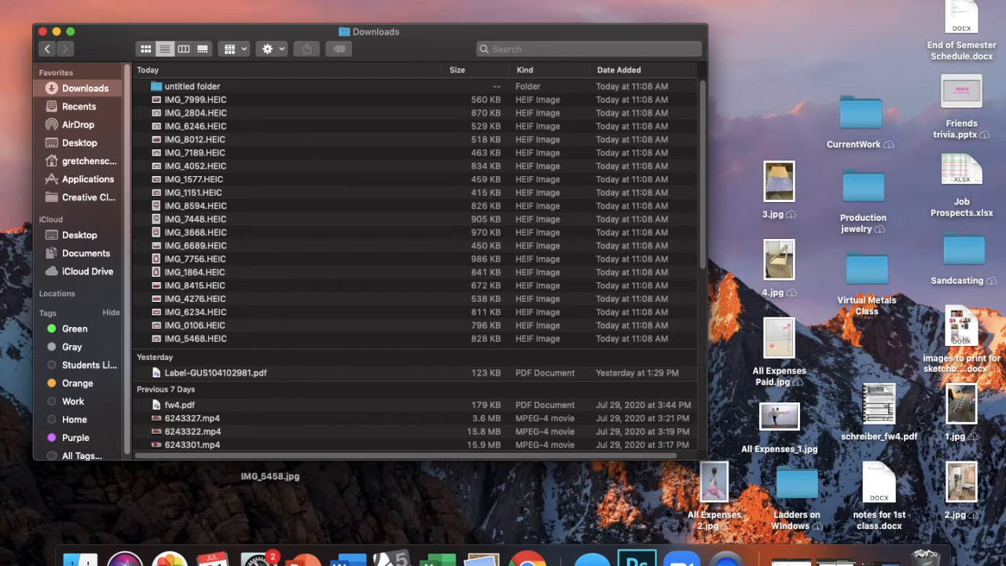
click(195, 99)
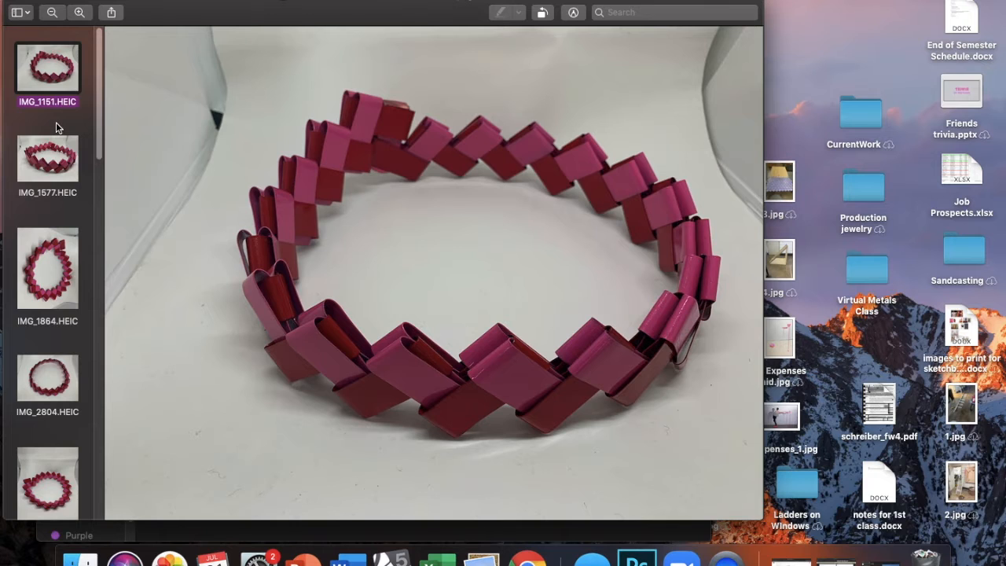
Step through the necklace photos from IMG_1577 onward down the Preview sidebar list
click(47, 158)
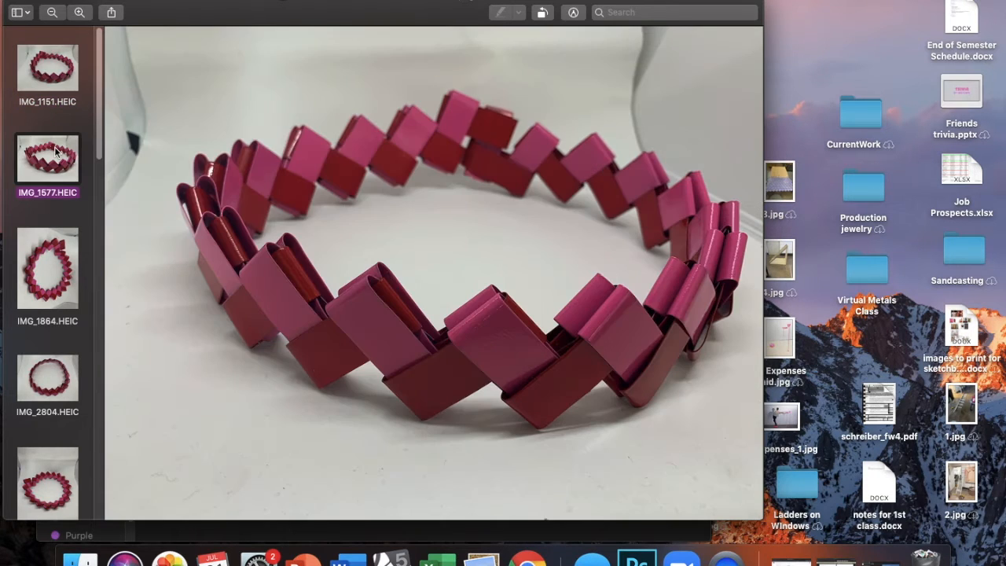
mouse_move(57, 239)
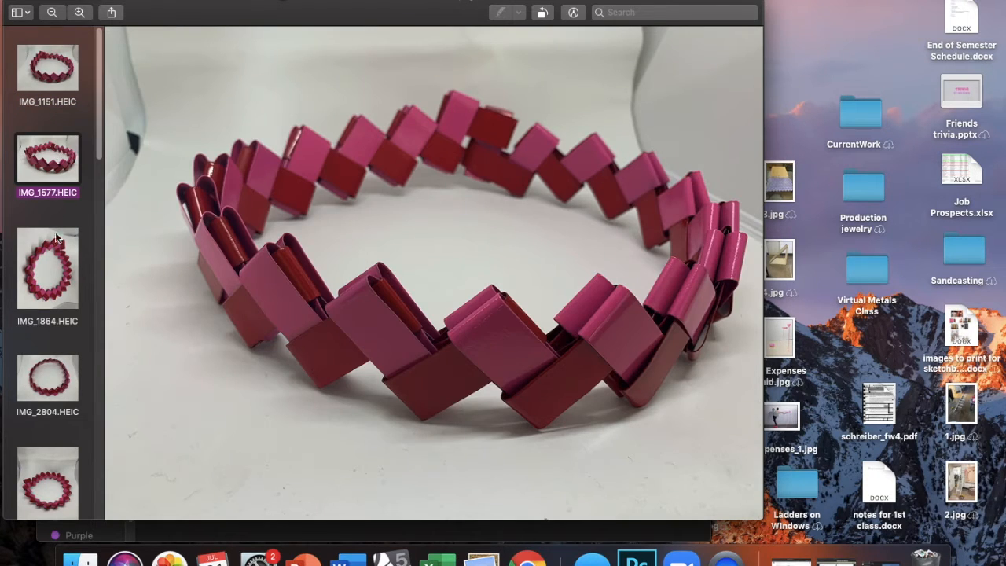
right_click(47, 268)
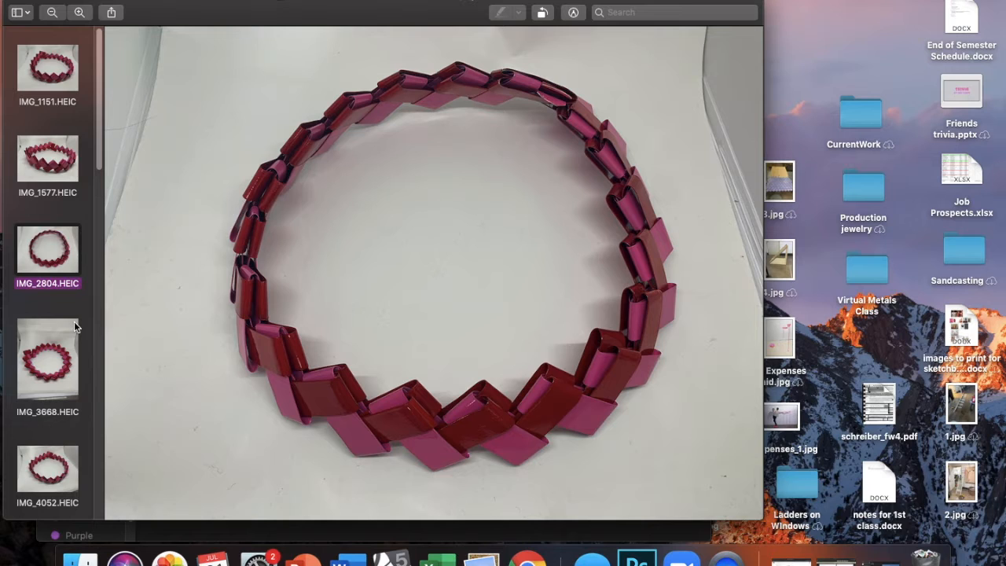
click(47, 358)
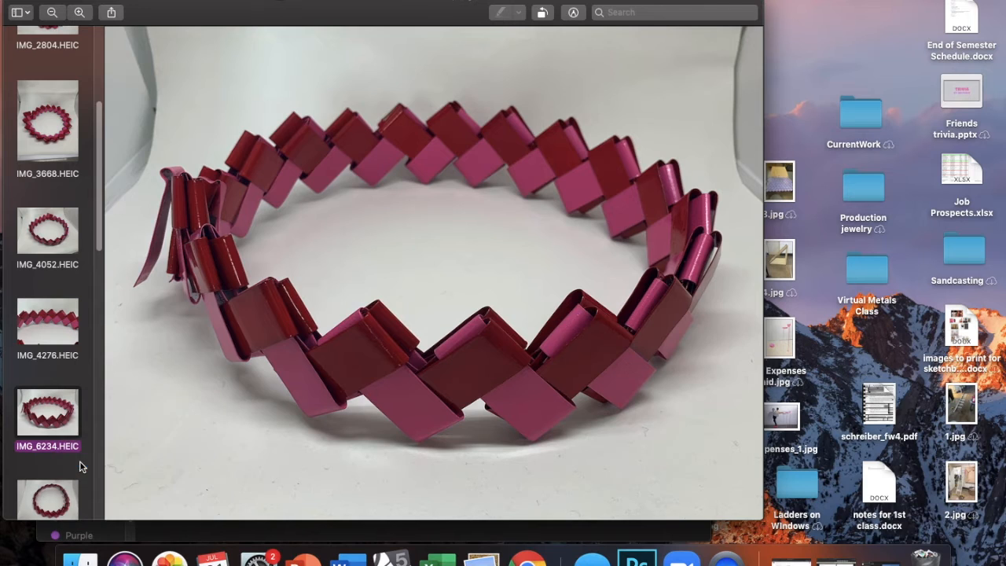
click(47, 415)
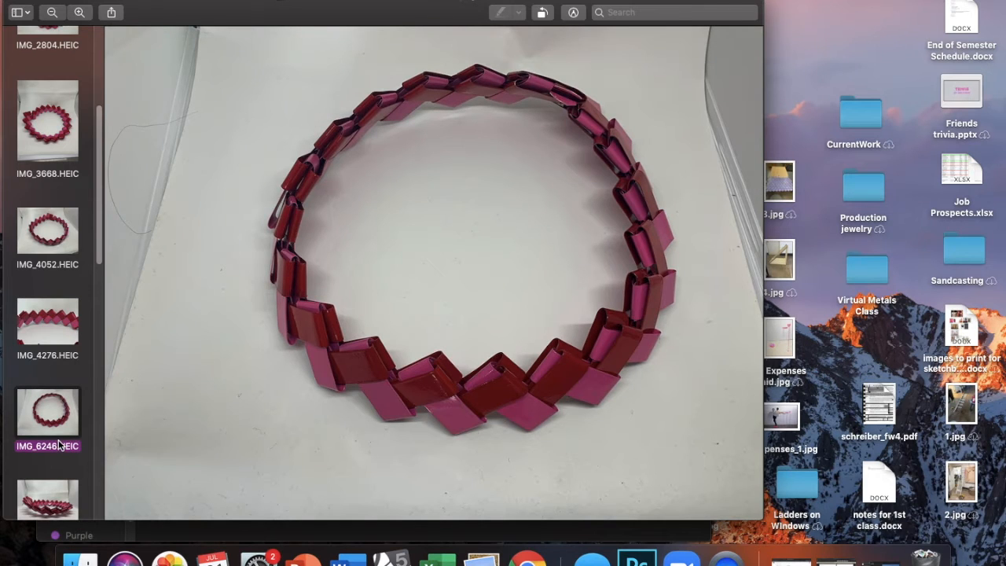
scroll(down, 3)
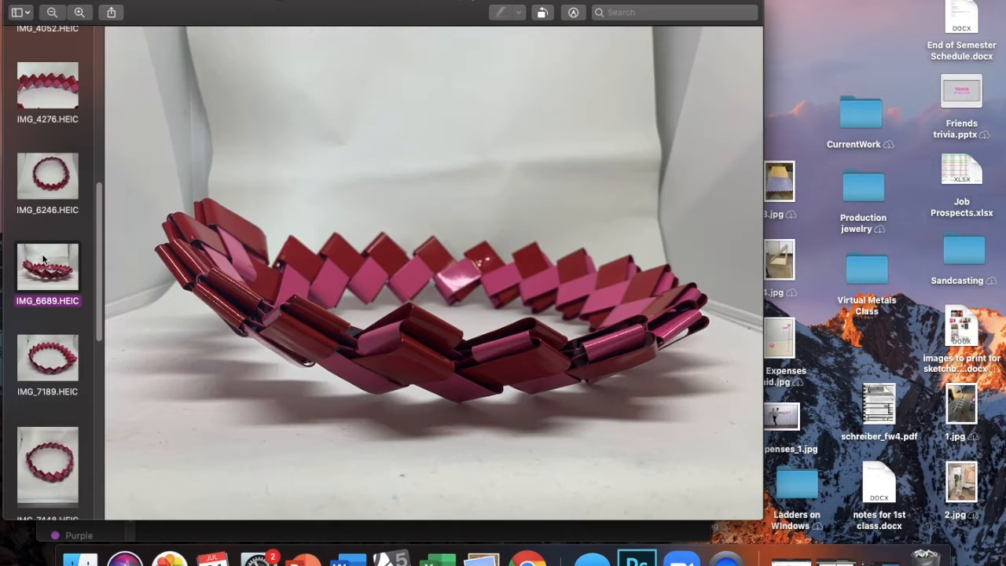
click(47, 358)
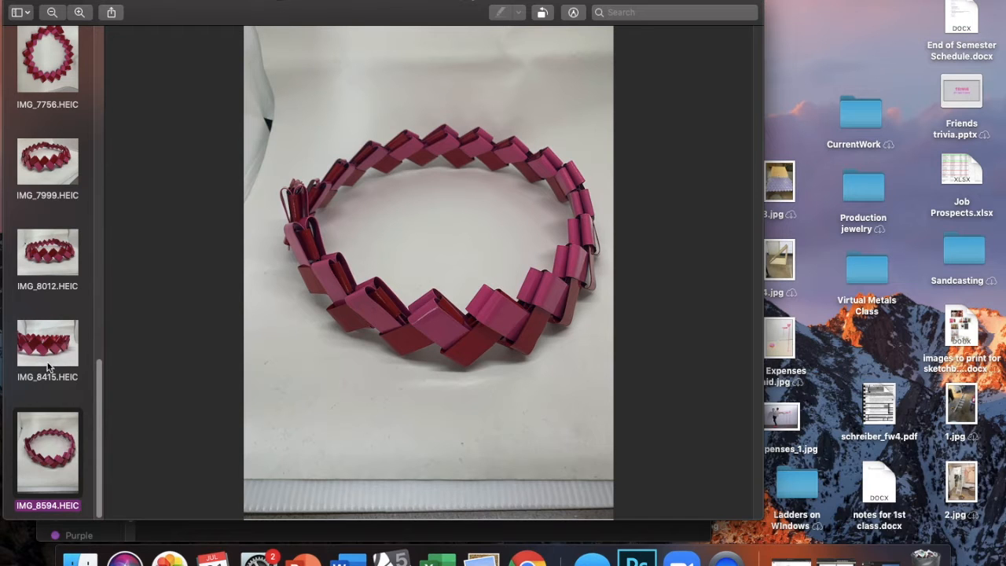
View IMG_8594.HEIC, then the close side view IMG_4276.HEIC
click(47, 343)
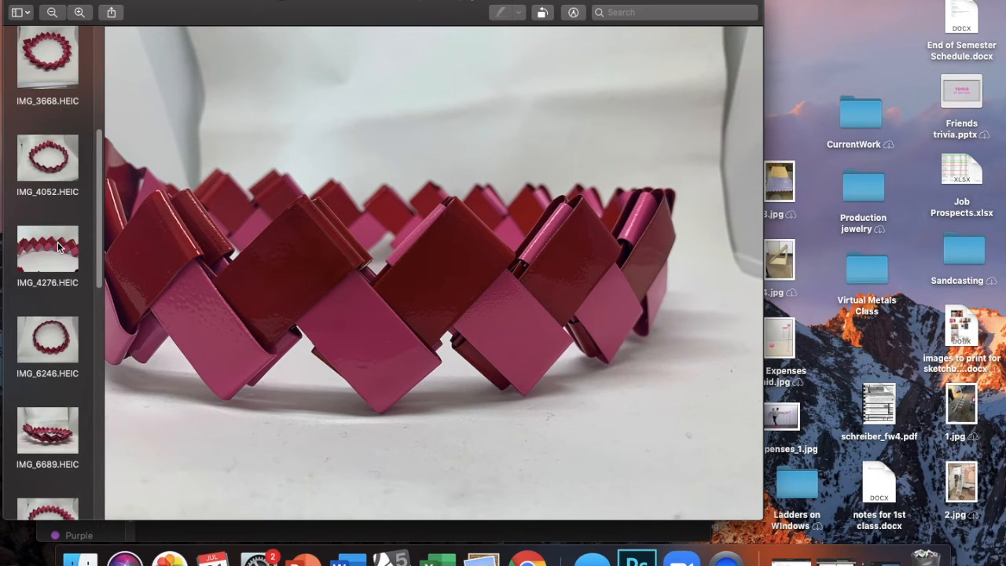
click(48, 249)
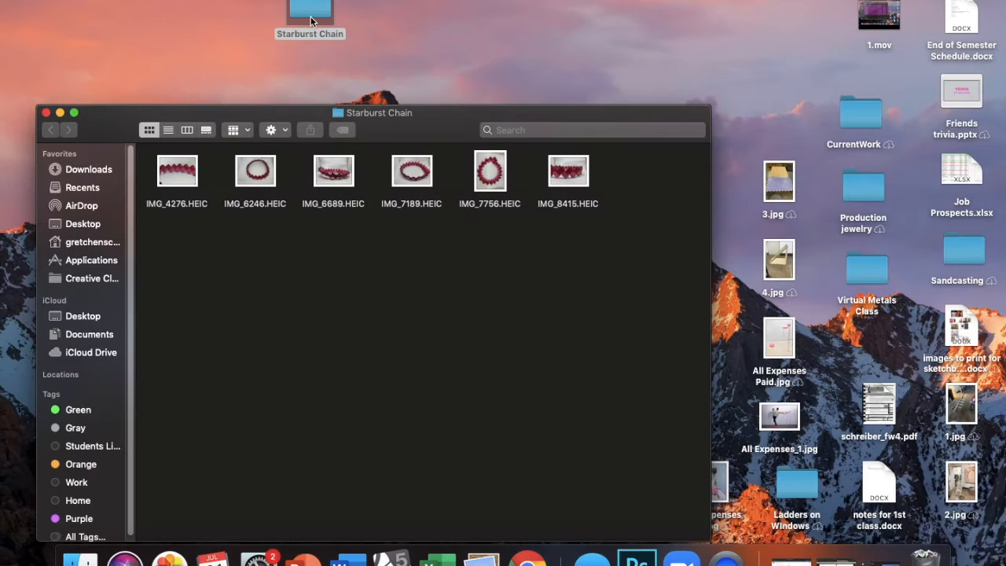
Open the six selected Starburst Chain HEIC photos together in Preview
right_click(274, 179)
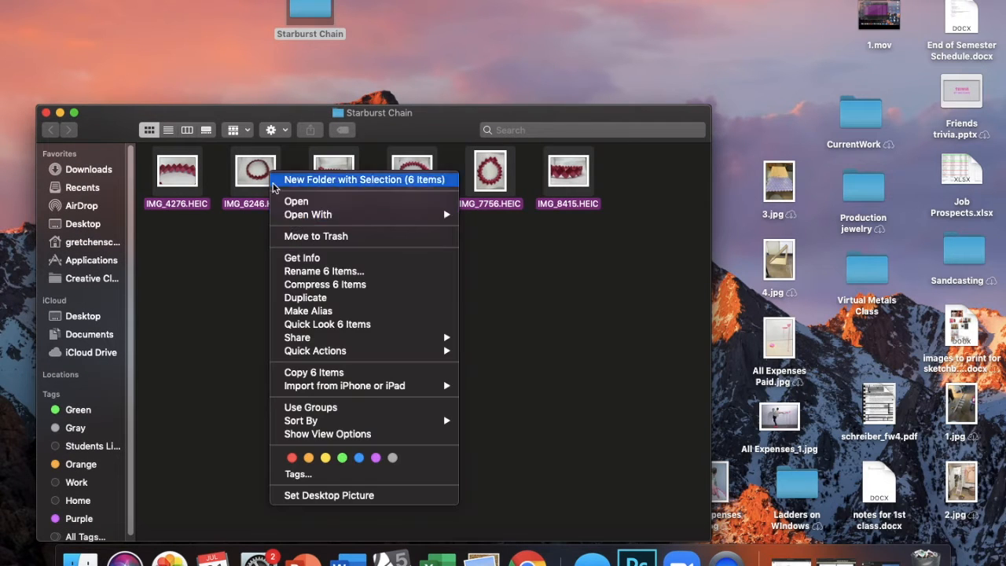
click(527, 223)
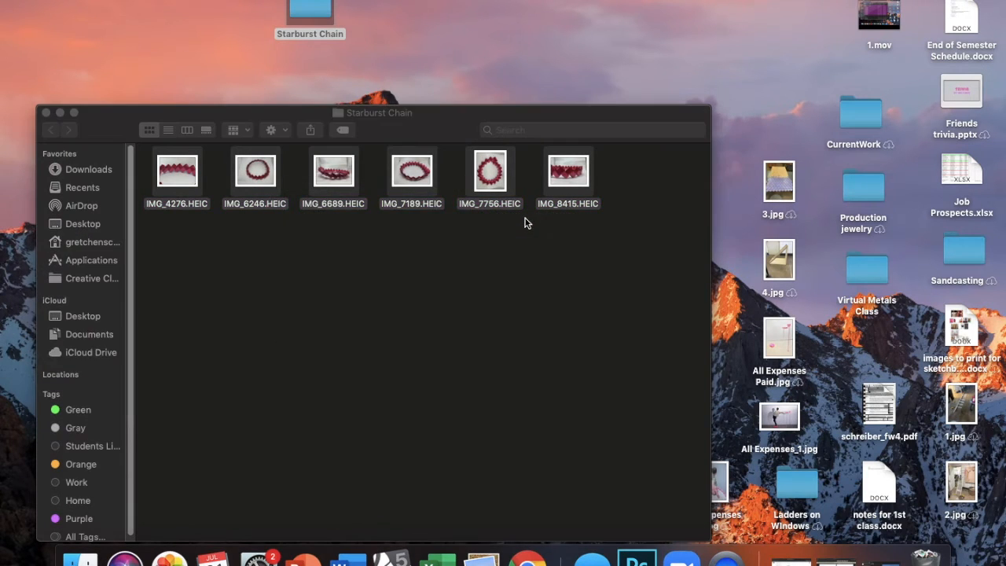
double_click(176, 170)
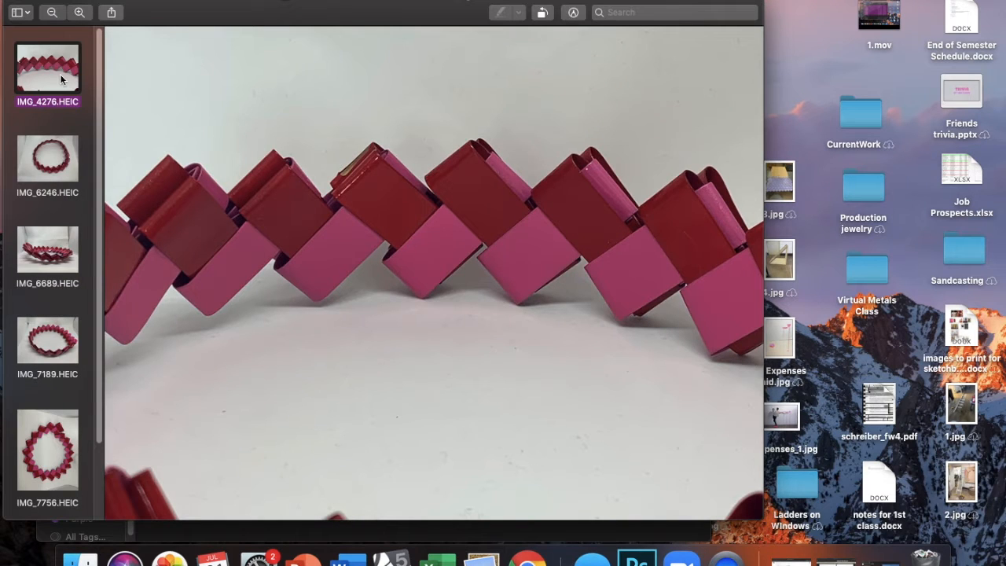
click(47, 248)
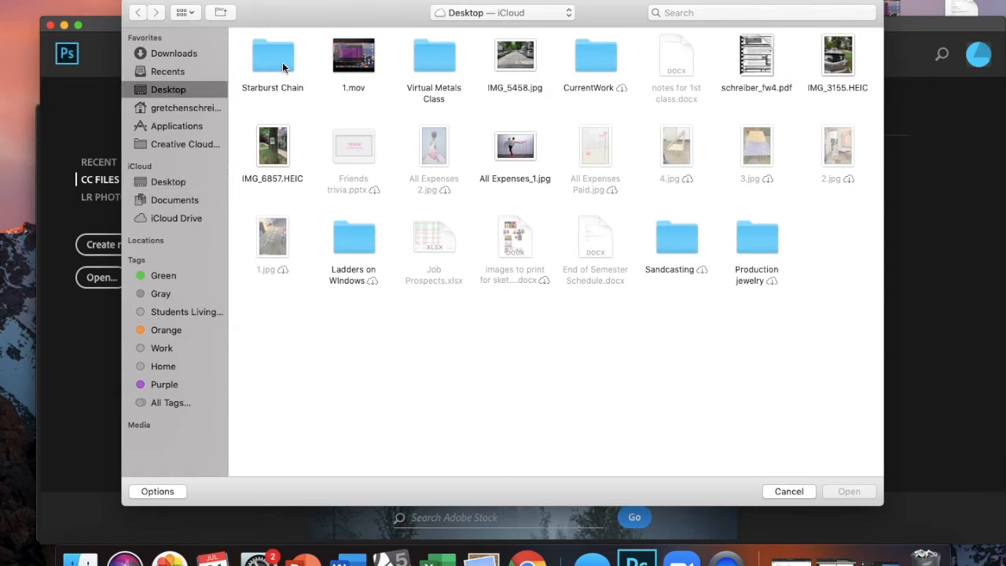
Open the Starburst Chain folder from Photoshop's Open dialog
double_click(272, 55)
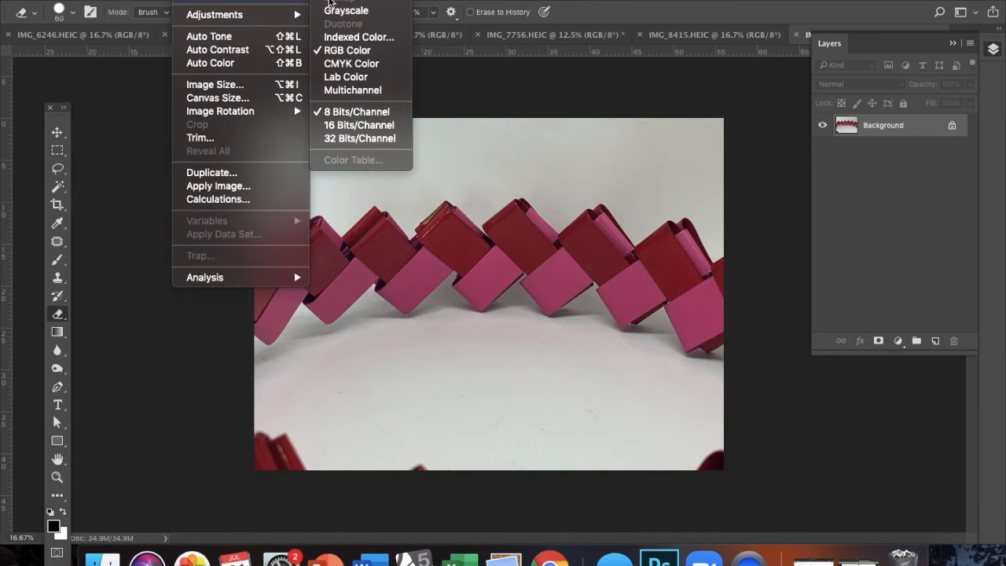
mouse_move(208, 36)
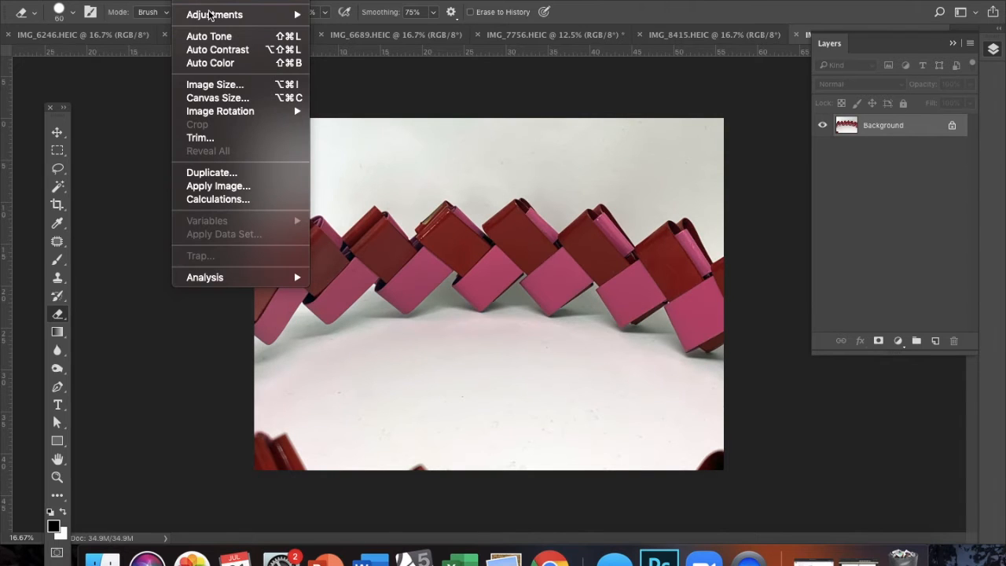
mouse_move(217, 48)
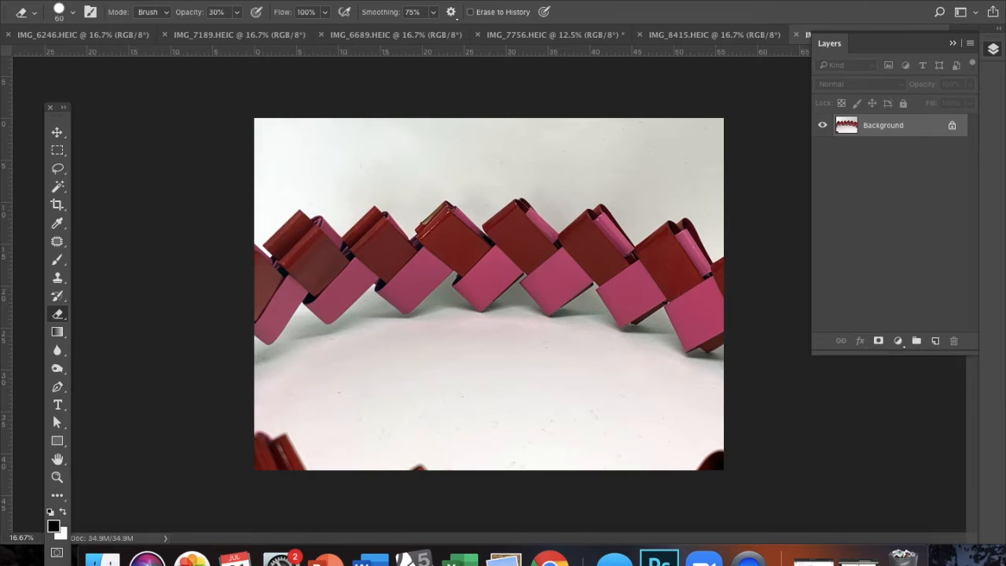
Apply Image > Auto Color to the IMG_6246.HEIC necklace photo
click(236, 4)
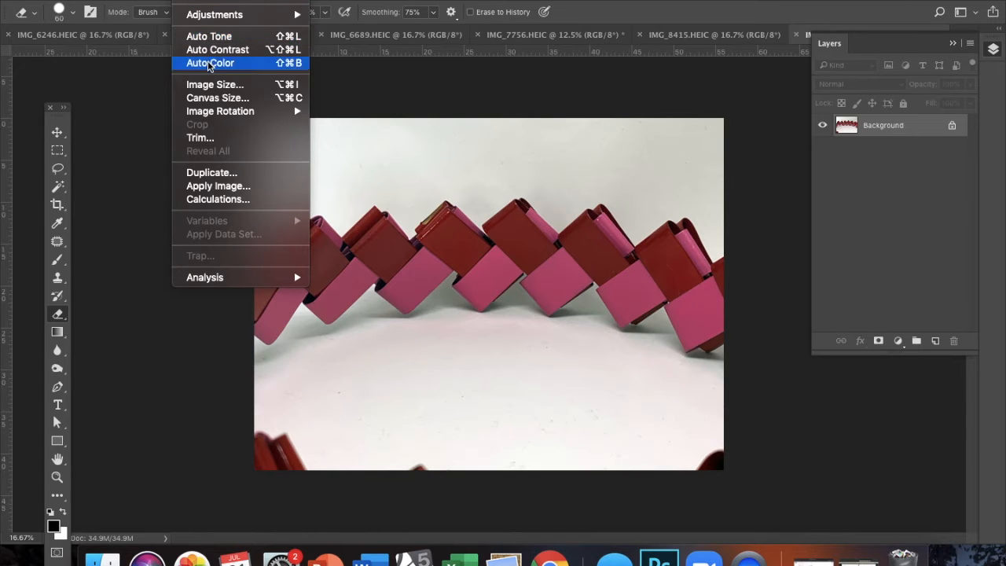
click(210, 63)
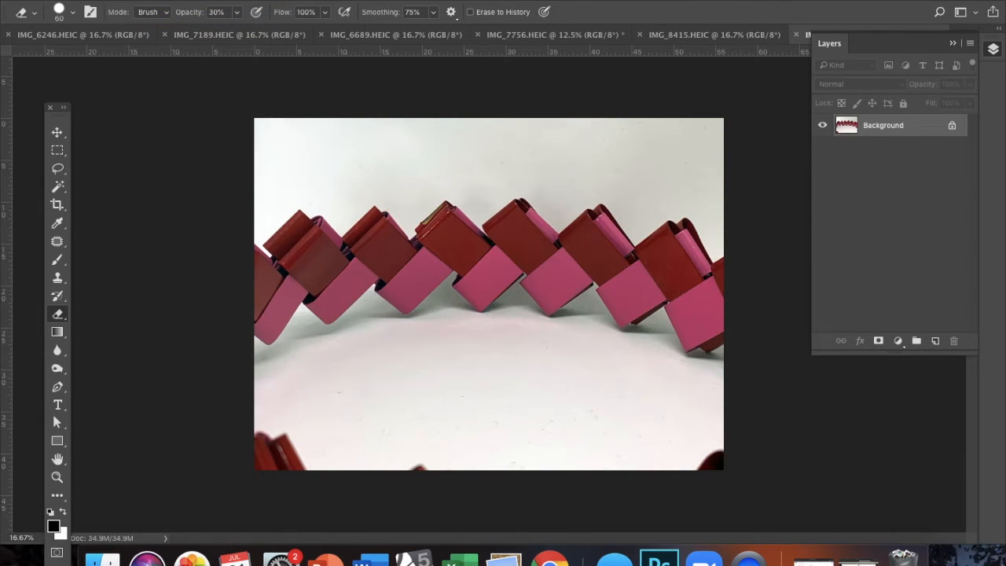
Start the Camera Raw Filter on the necklace photo's Background layer
click(378, 6)
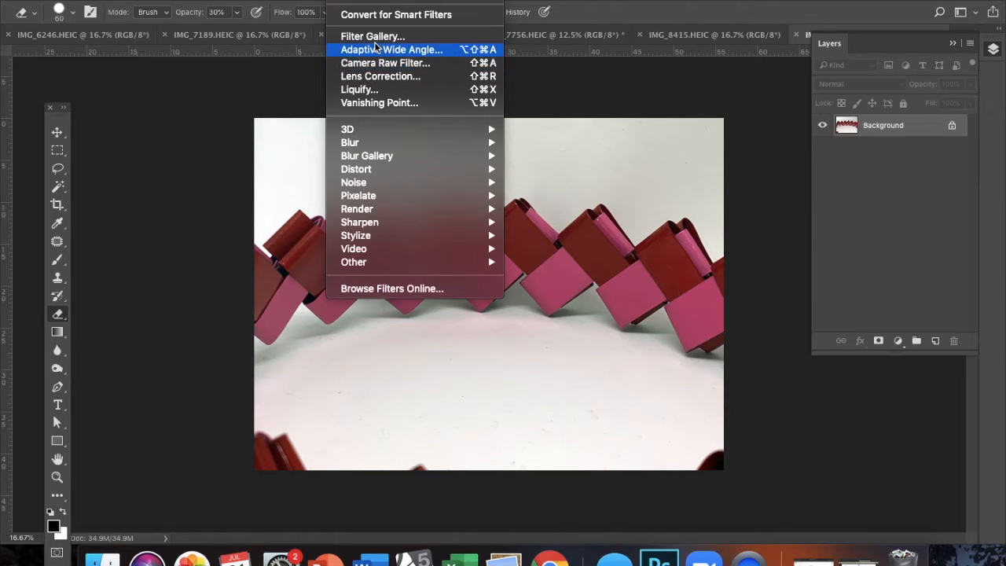
mouse_move(377, 59)
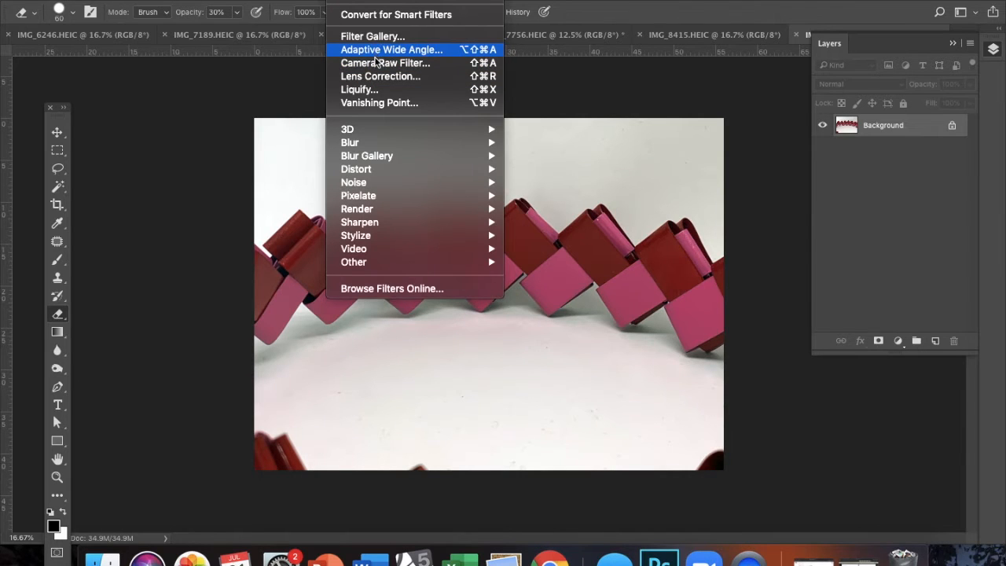
mouse_move(383, 63)
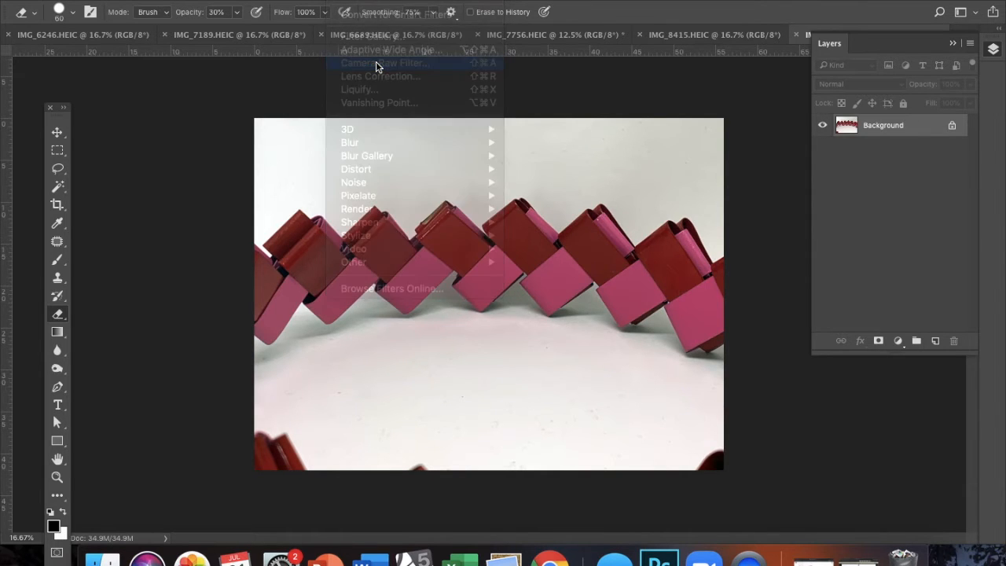
click(376, 66)
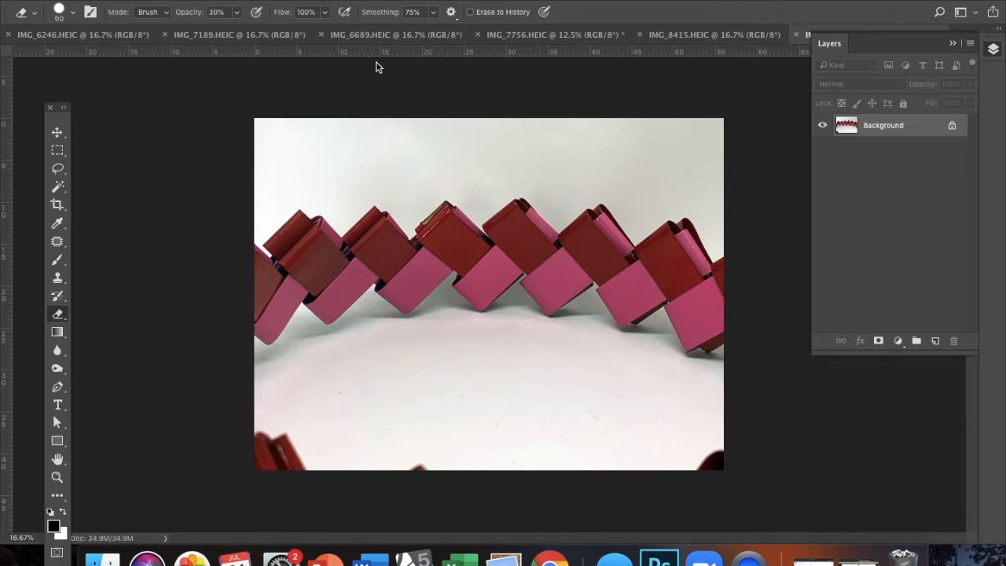
mouse_move(375, 65)
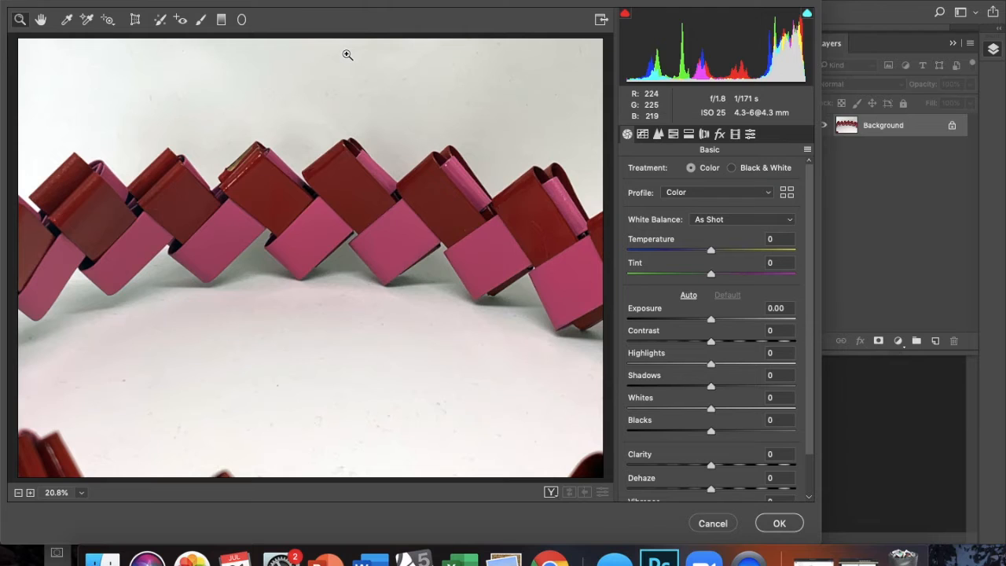
mouse_move(62, 16)
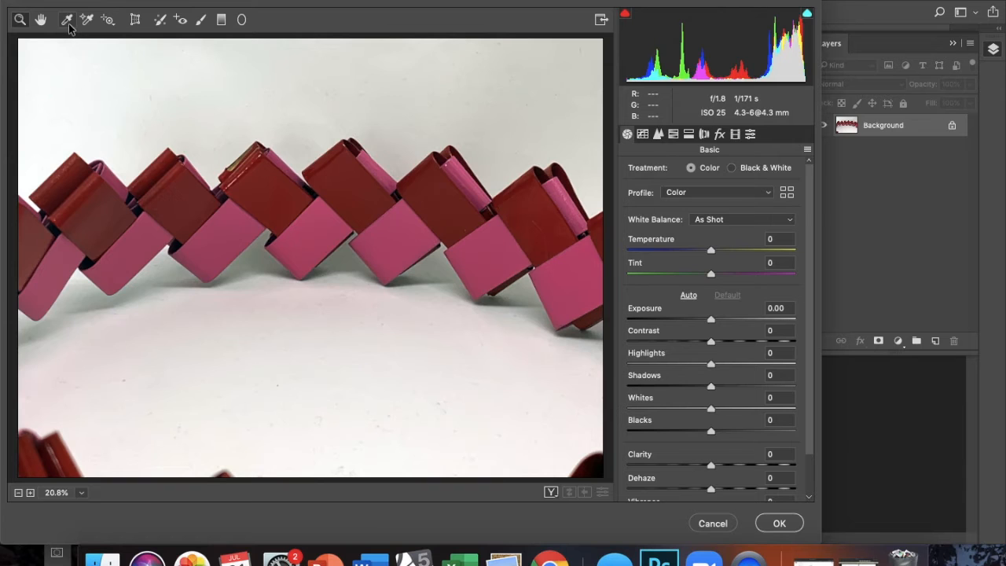
mouse_move(68, 19)
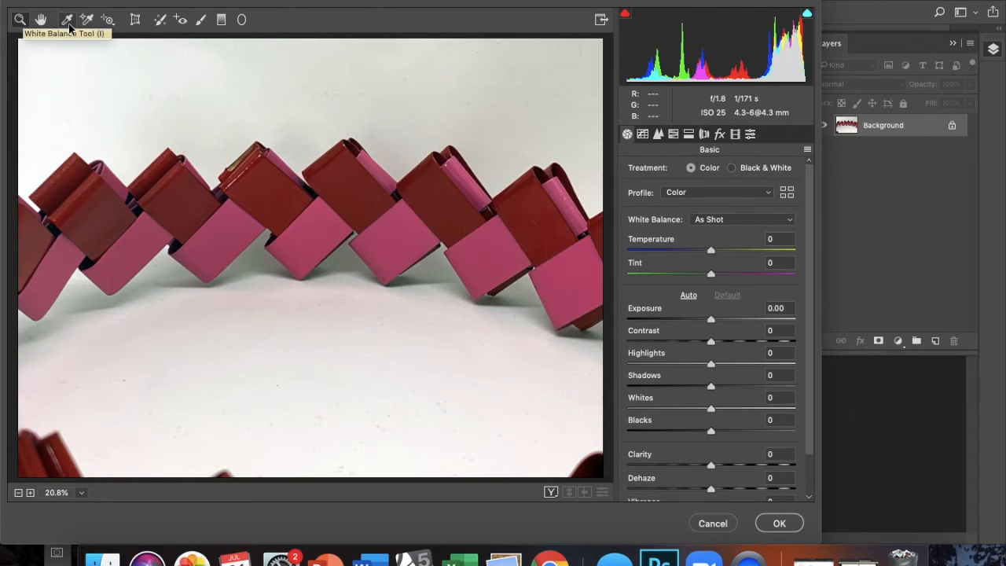
mouse_move(68, 19)
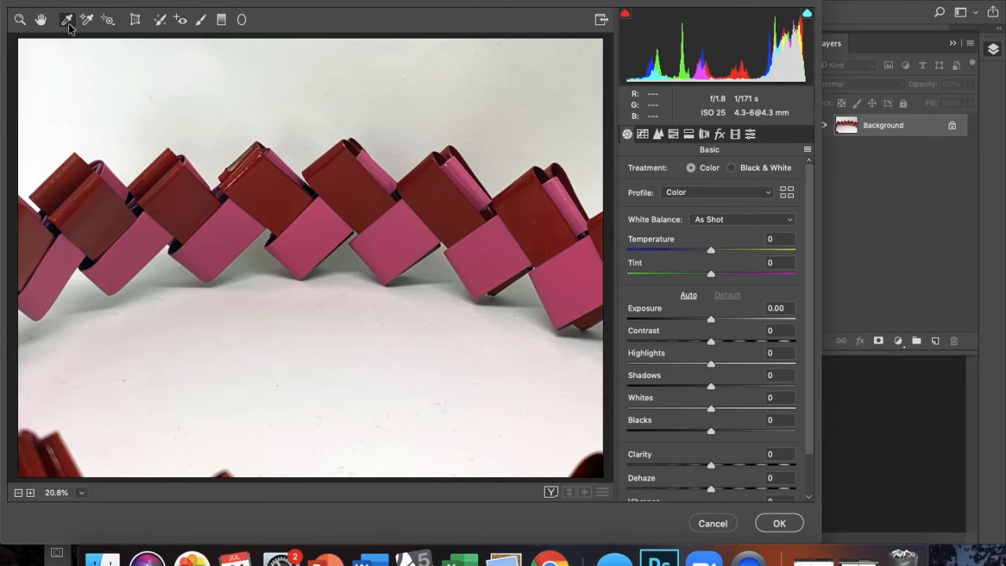
mouse_move(66, 41)
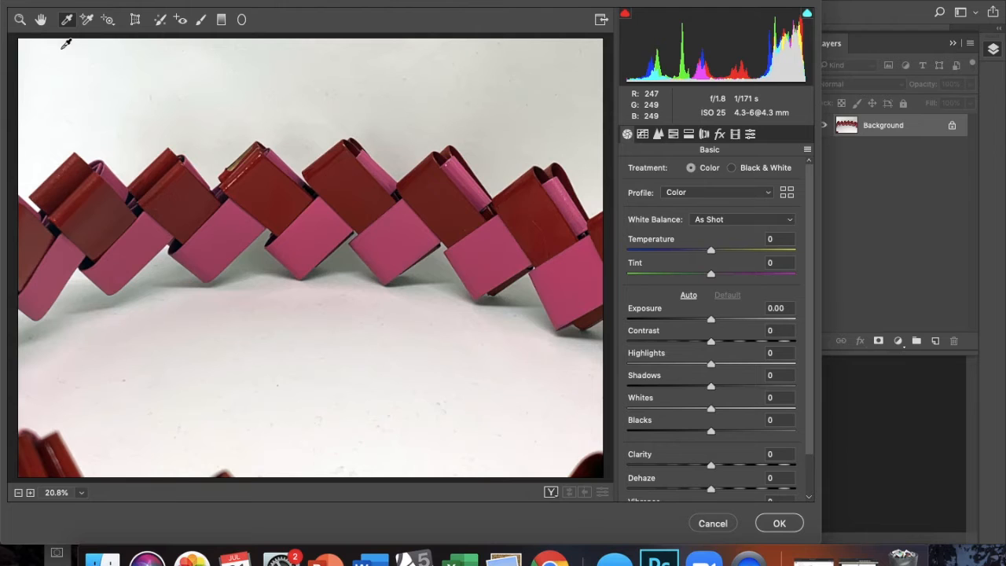
mouse_move(629, 97)
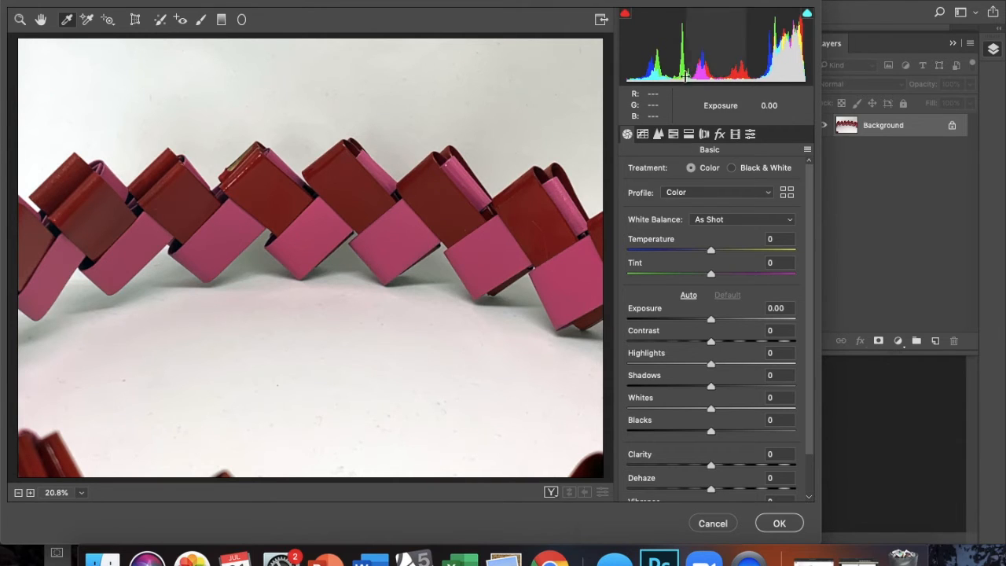
mouse_move(586, 49)
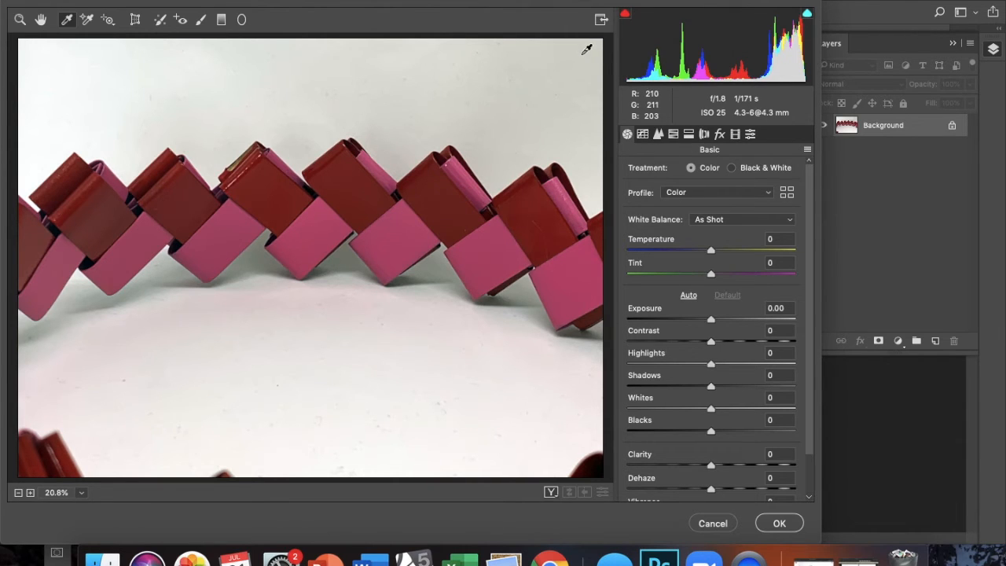
mouse_move(559, 50)
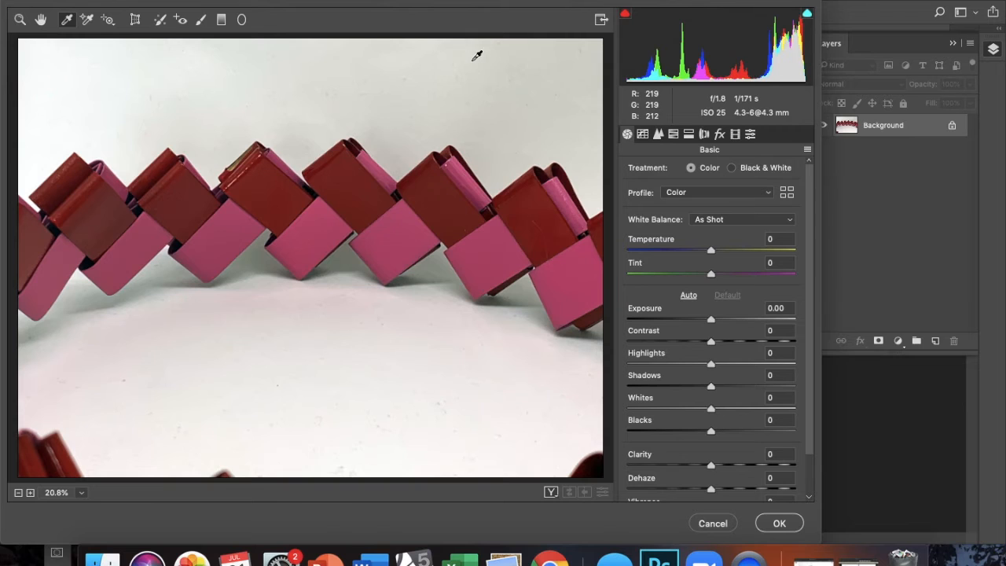
mouse_move(443, 135)
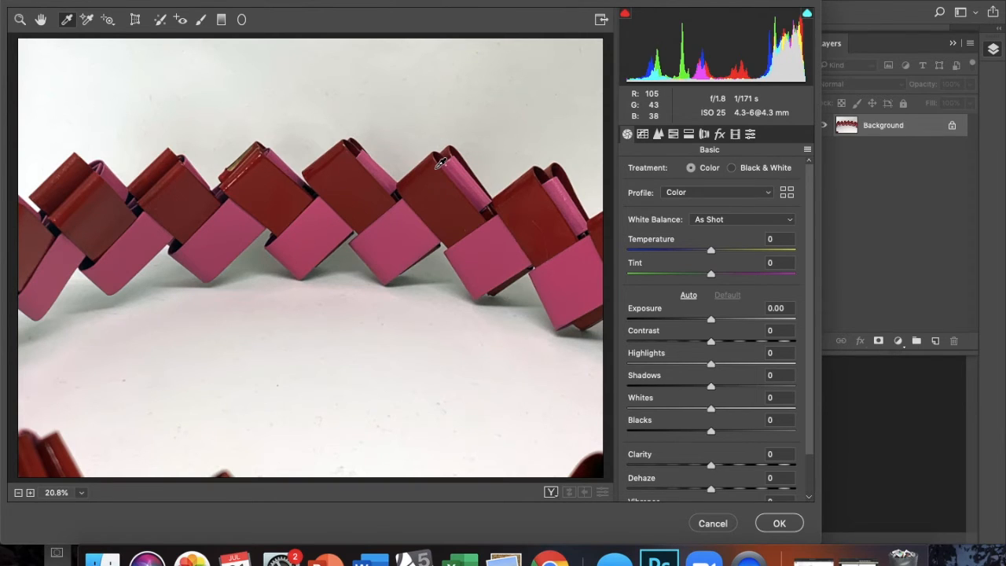
mouse_move(375, 172)
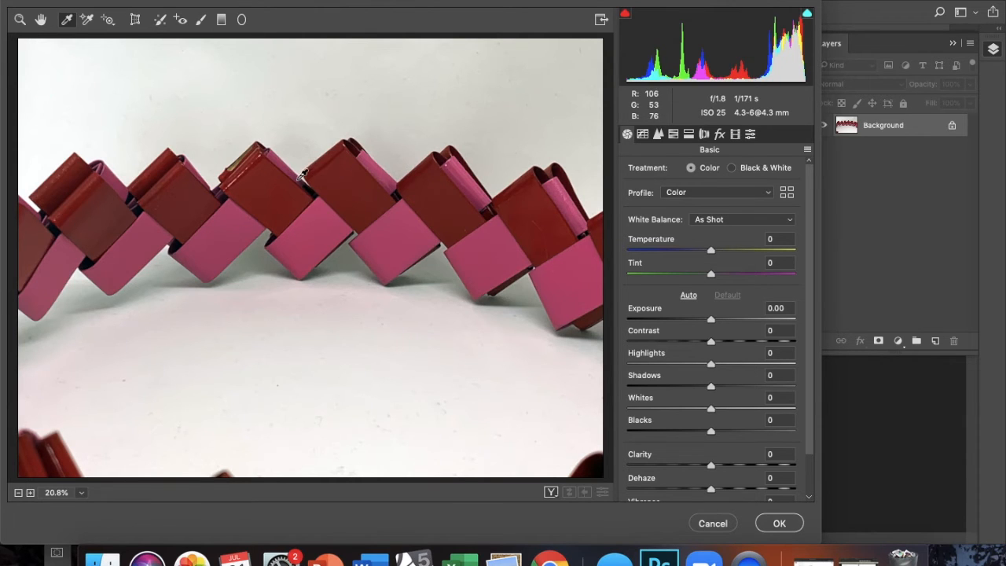
mouse_move(251, 97)
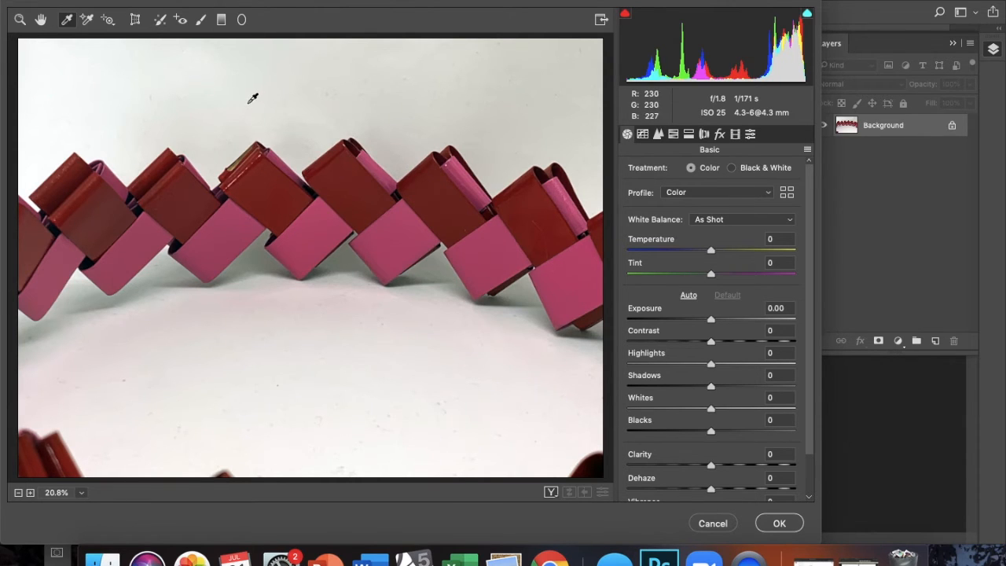
mouse_move(242, 85)
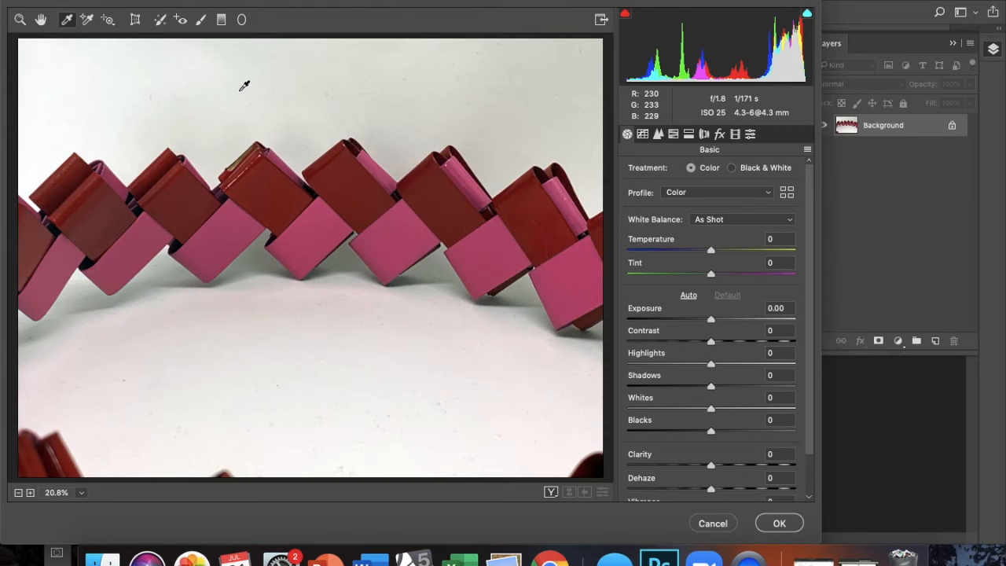
Neutralise white balance from the background, then set Exposure +0.65 and Whites +63
click(239, 95)
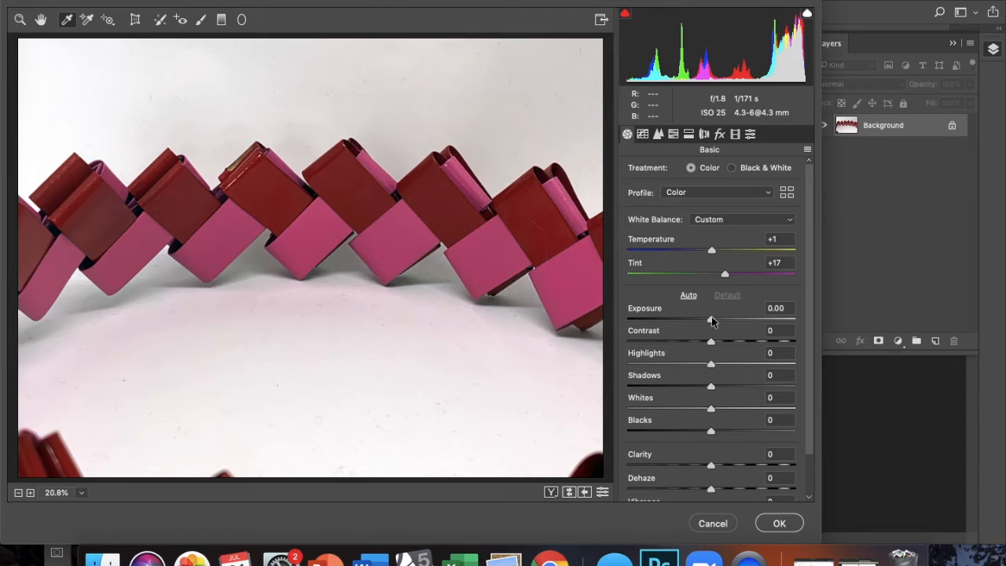
drag(710, 320, 717, 321)
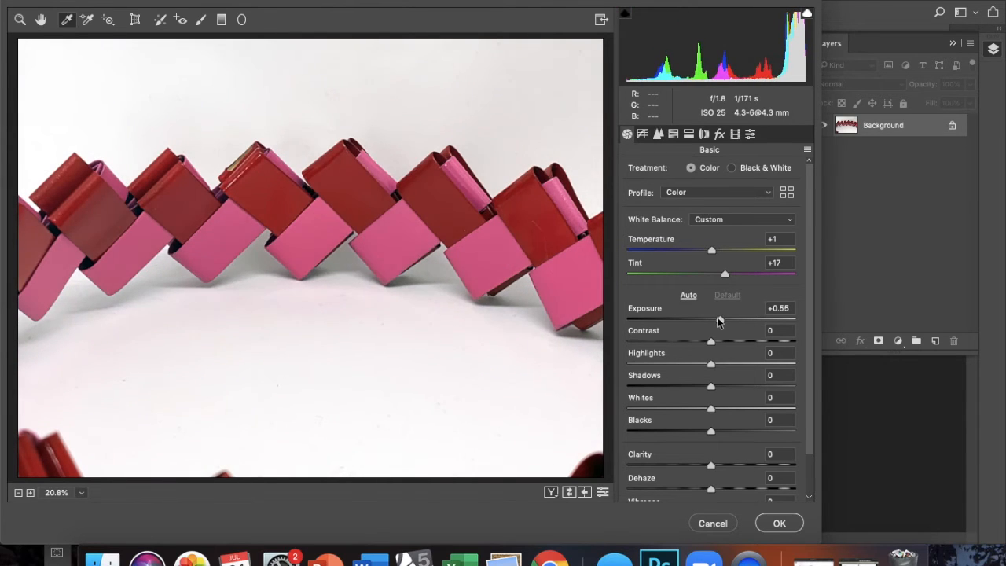
drag(710, 323, 715, 322)
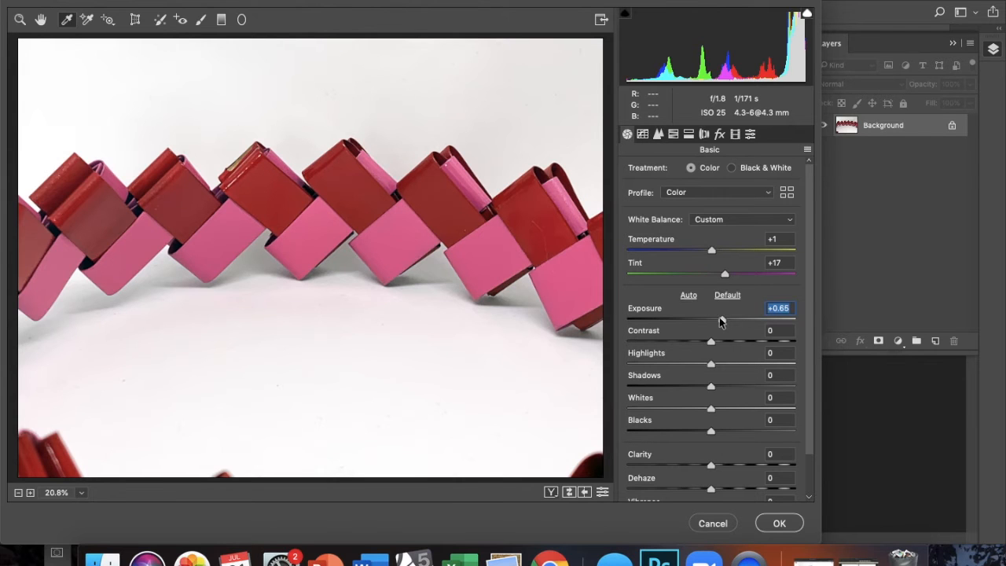
drag(711, 408, 763, 408)
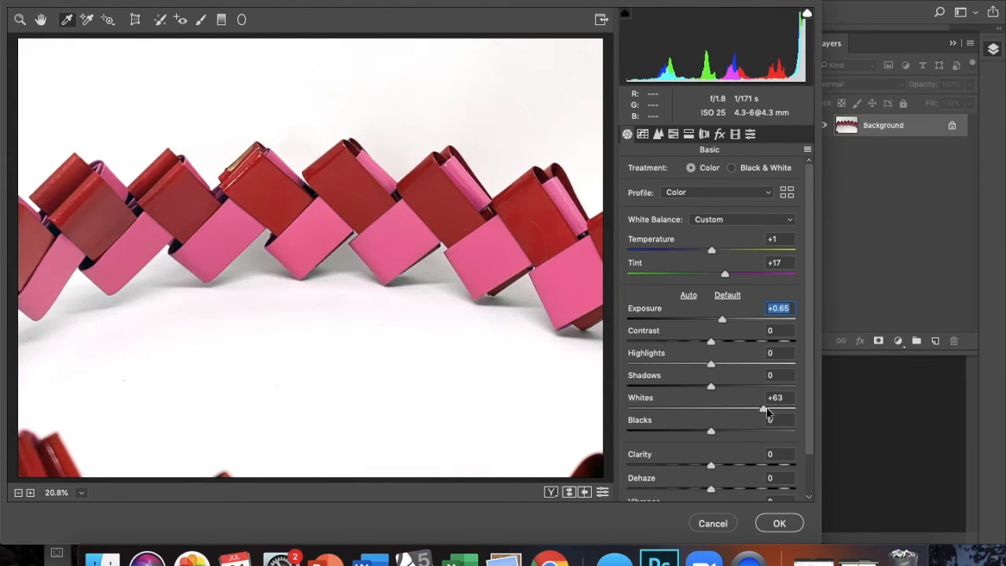
click(779, 396)
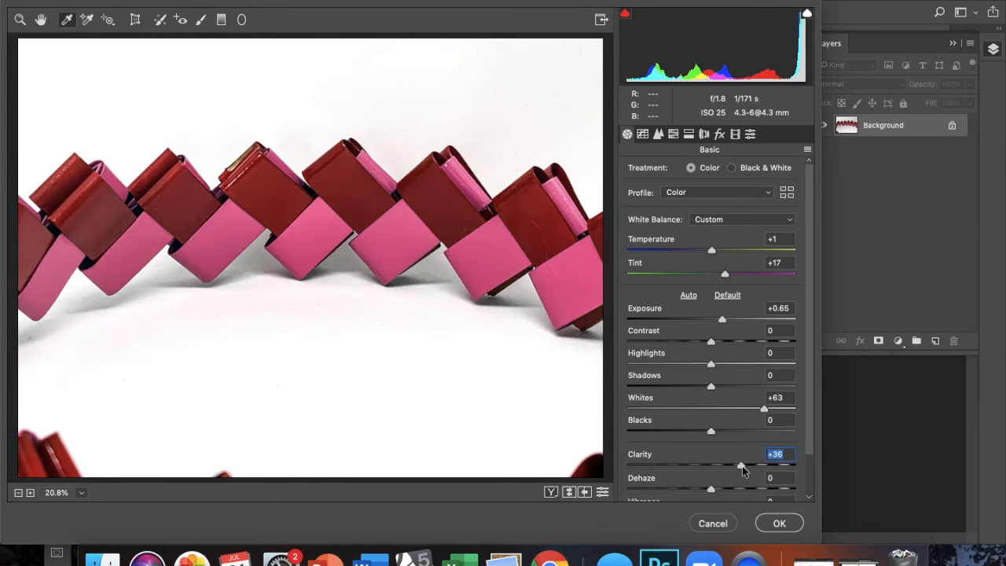
Fine-tune Clarity to a small boost of about +8
drag(742, 466, 717, 465)
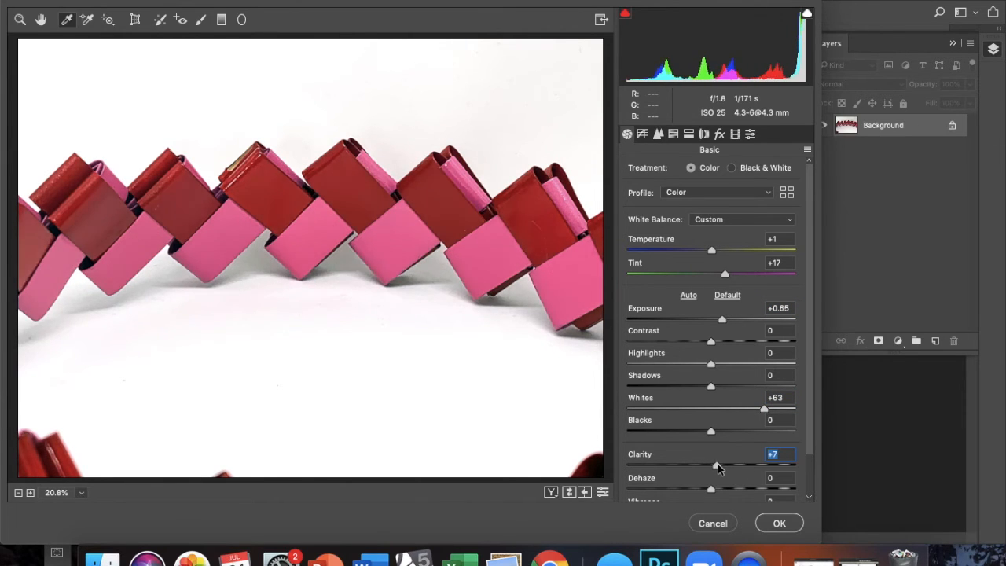
drag(717, 465, 704, 465)
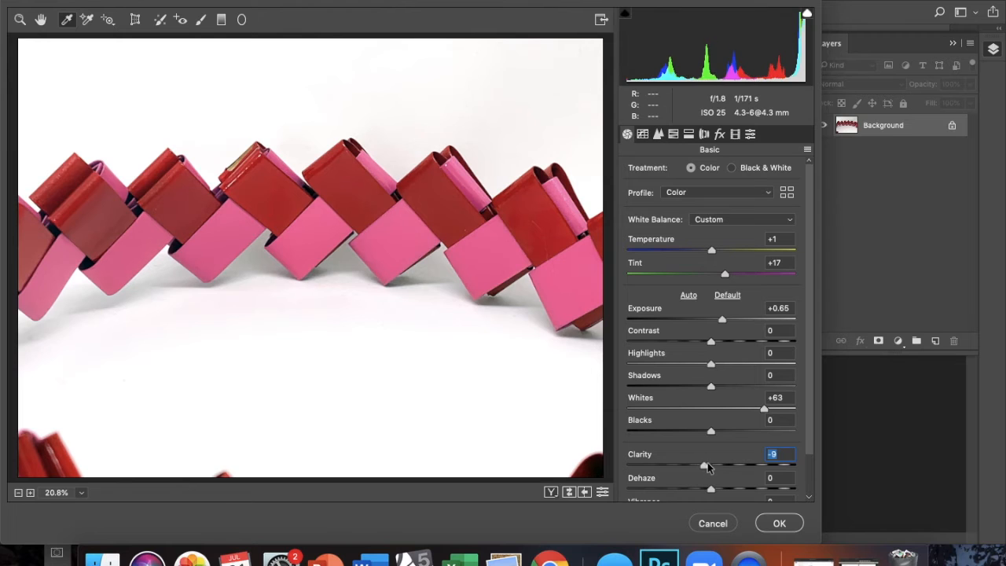
drag(704, 465, 717, 465)
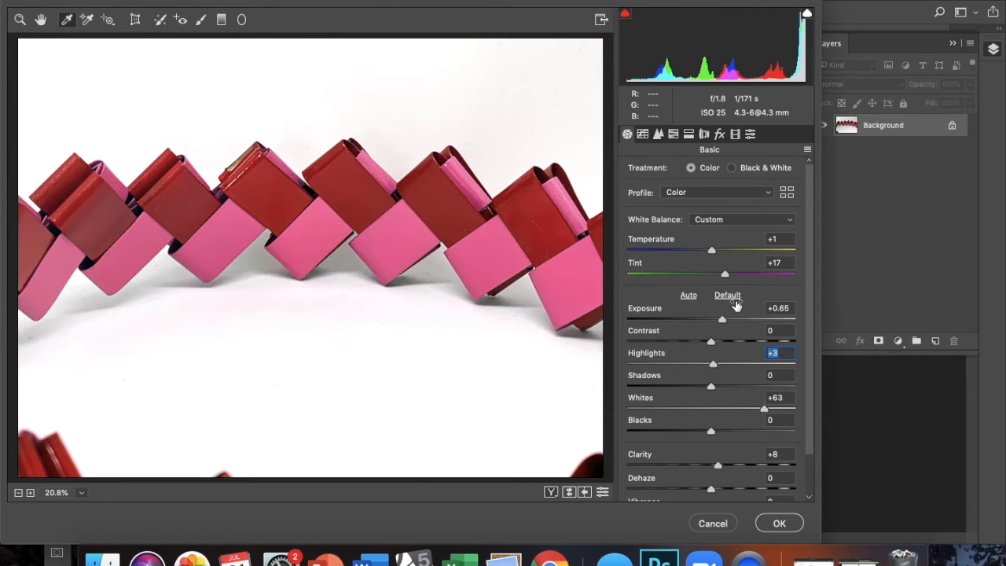
scroll(down, 3)
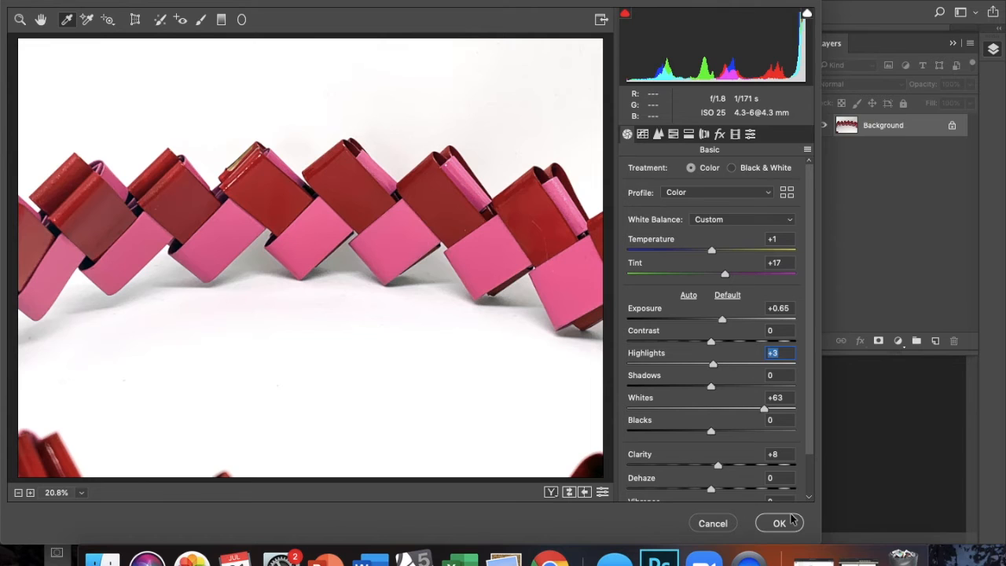
Apply the Camera Raw adjustments, returning the brightened photo to the document window
click(779, 522)
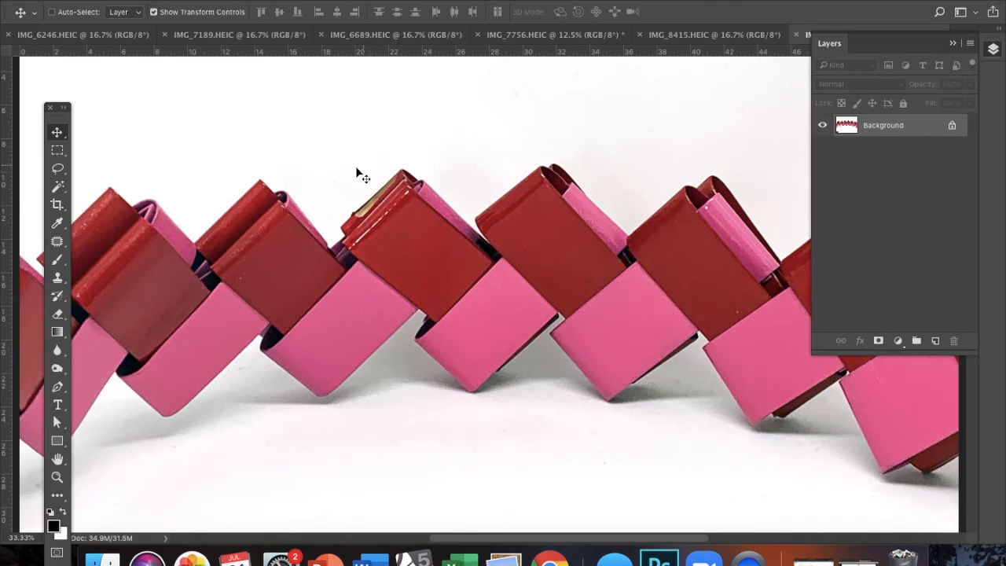
mouse_move(411, 236)
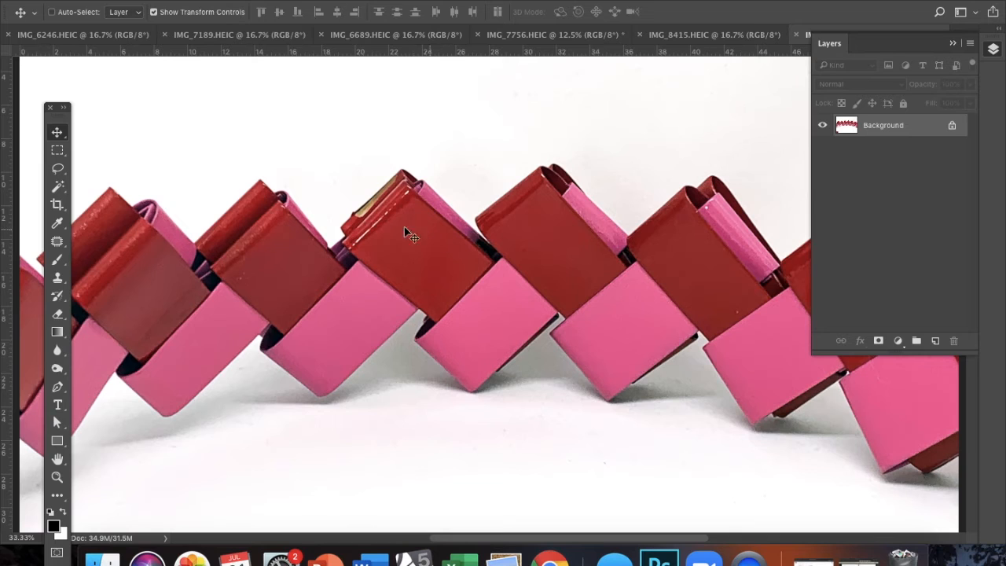
mouse_move(61, 257)
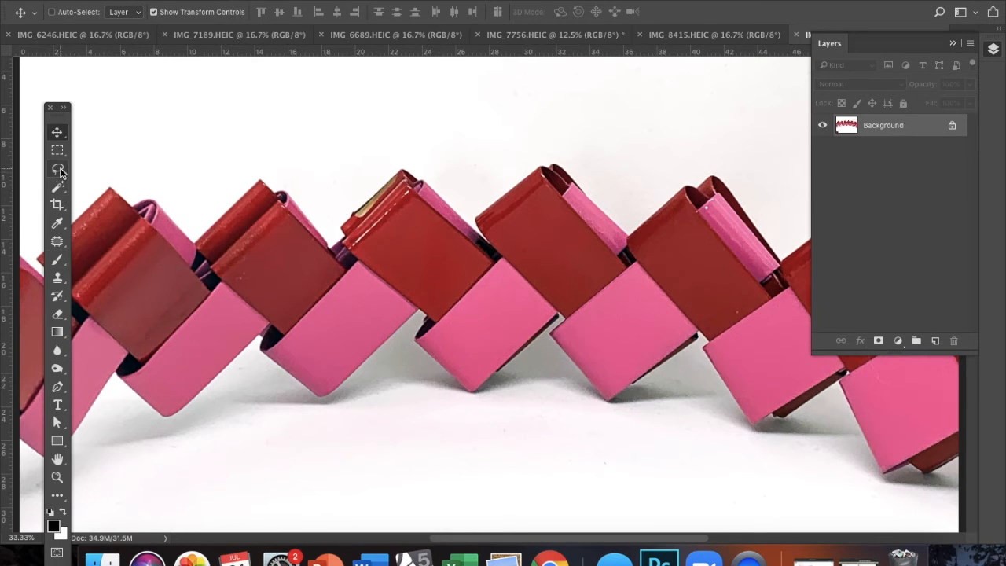
Fill the selected blemish on the red link with near-white #fefdfc via Fill > Color
click(57, 170)
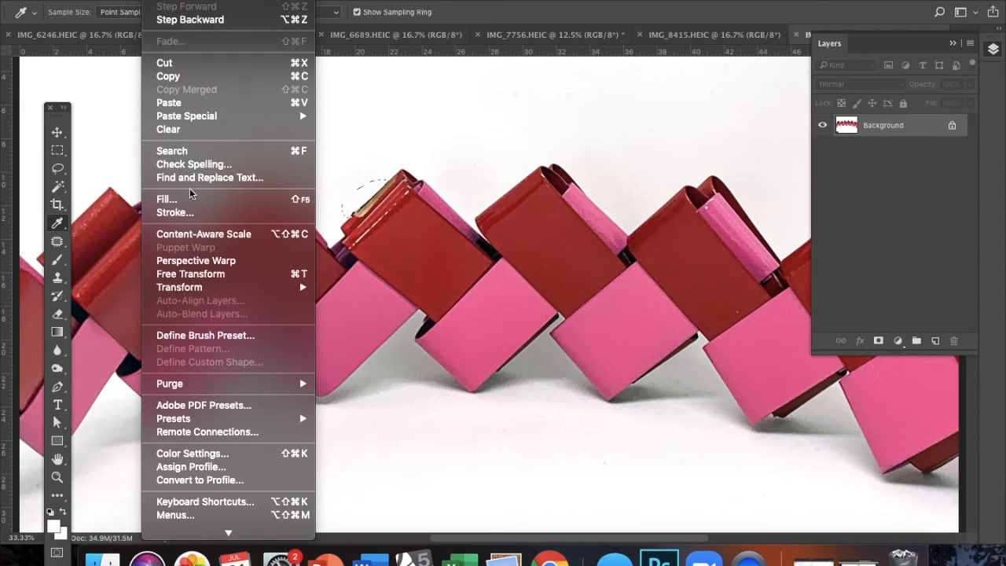
click(166, 198)
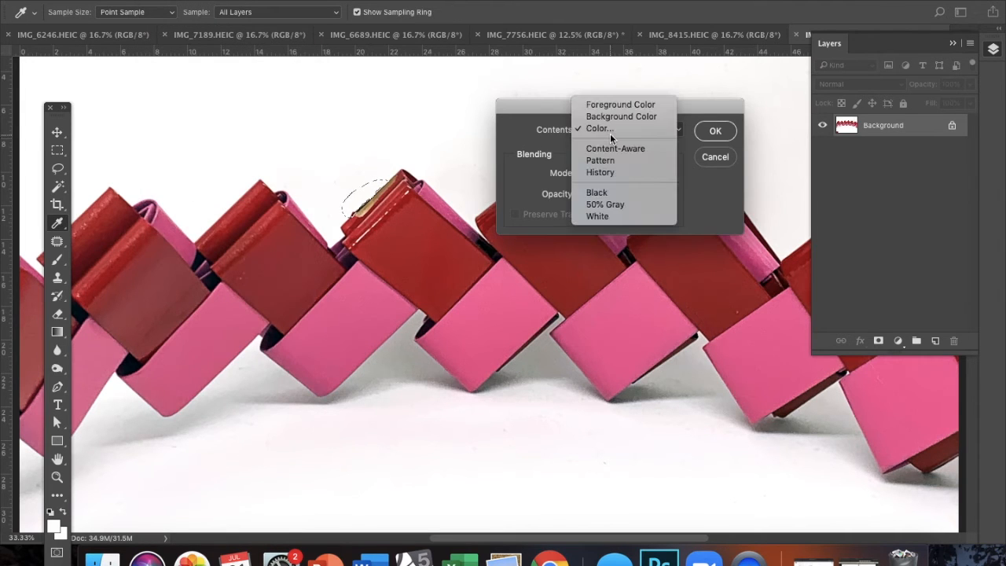
click(601, 129)
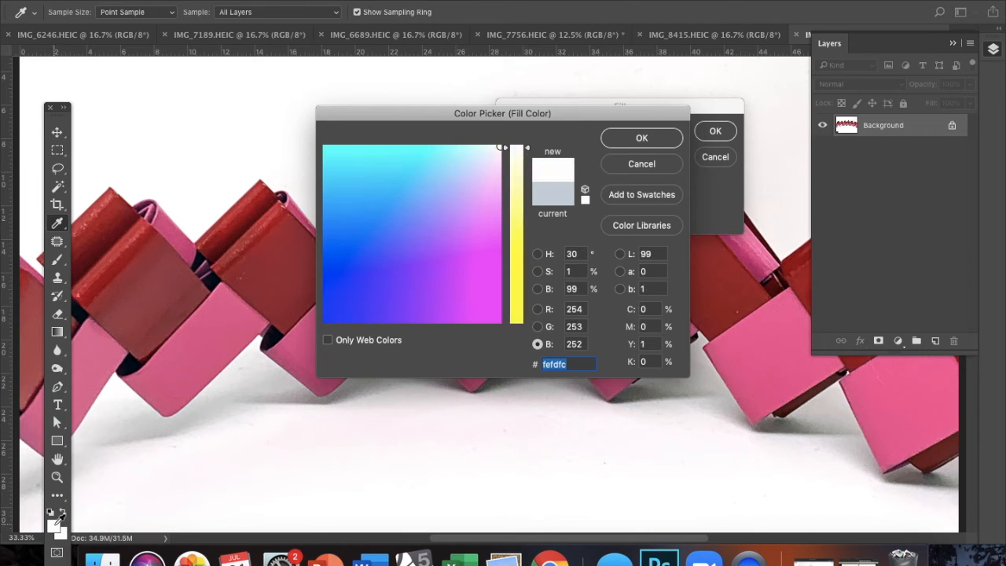
mouse_move(668, 139)
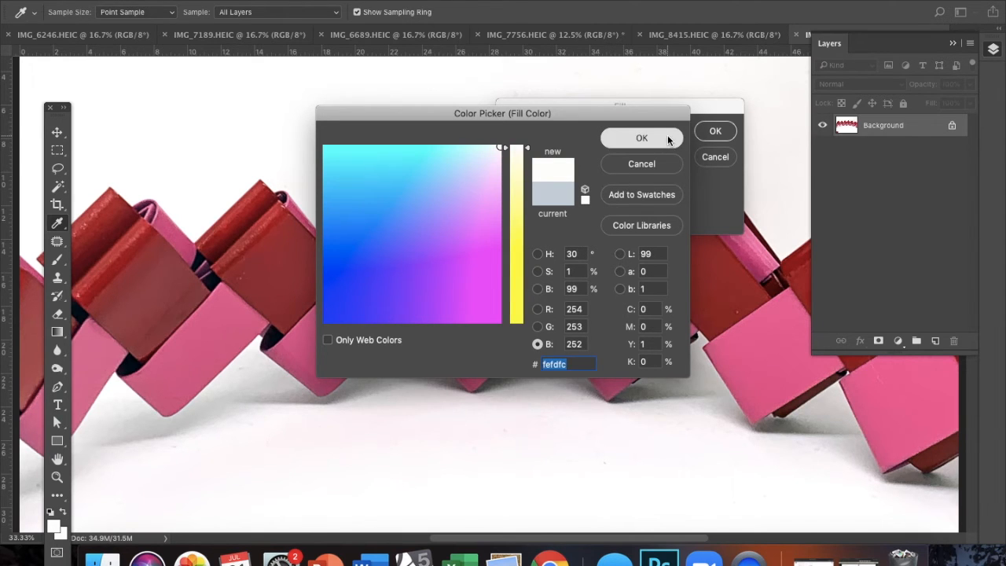
click(642, 138)
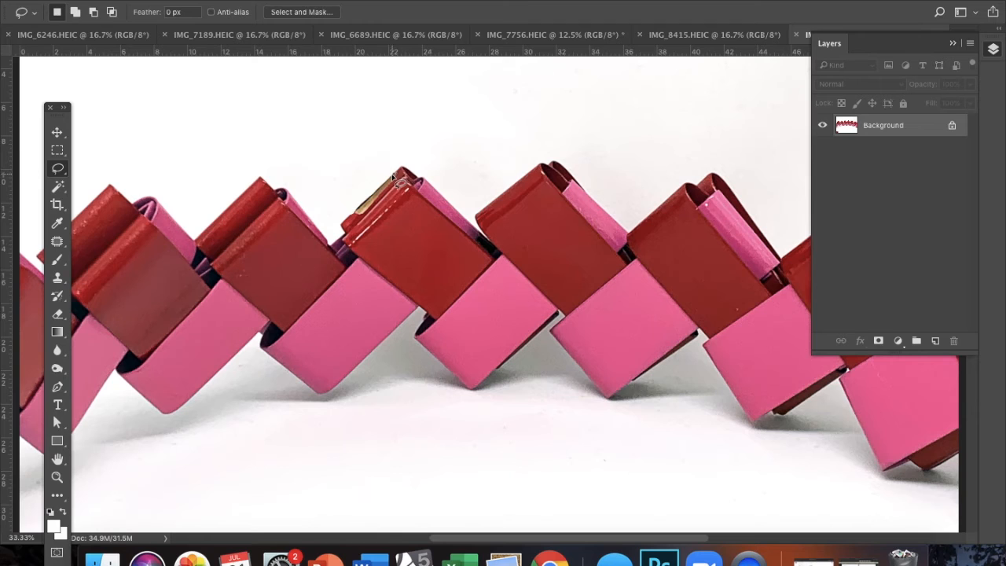
mouse_move(383, 198)
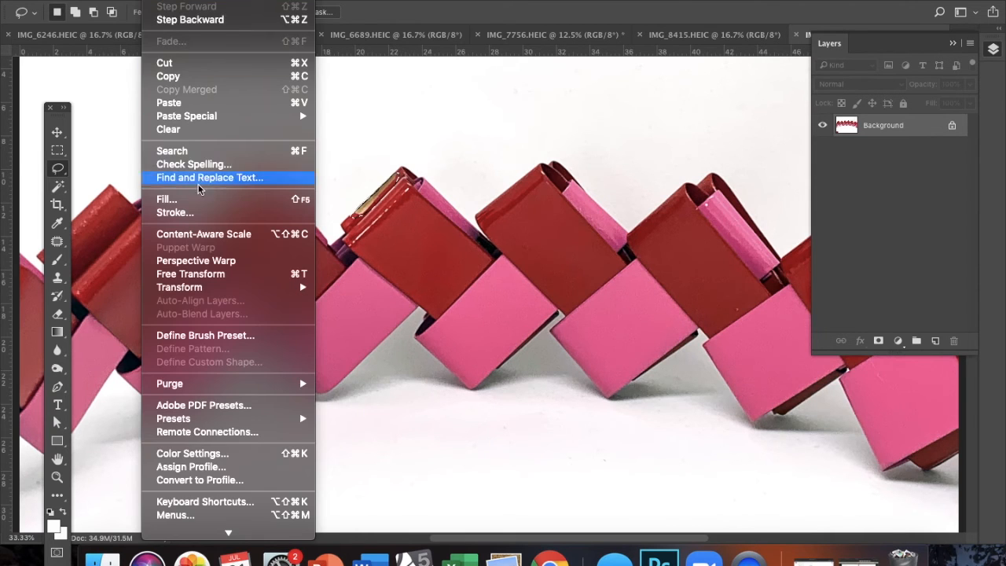
Fill the second selected blemish with Content-Aware so it blends into its surroundings
click(166, 198)
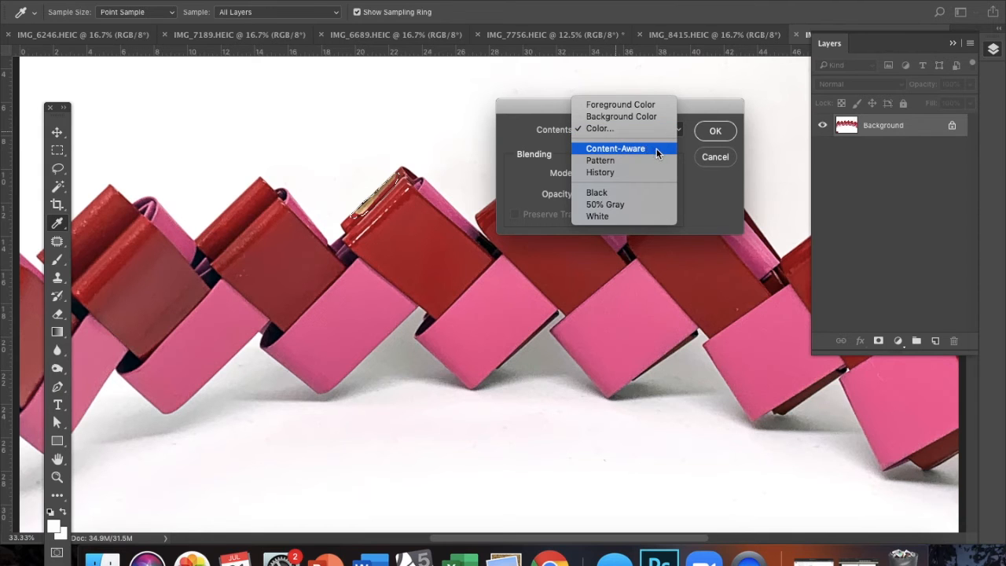
click(714, 130)
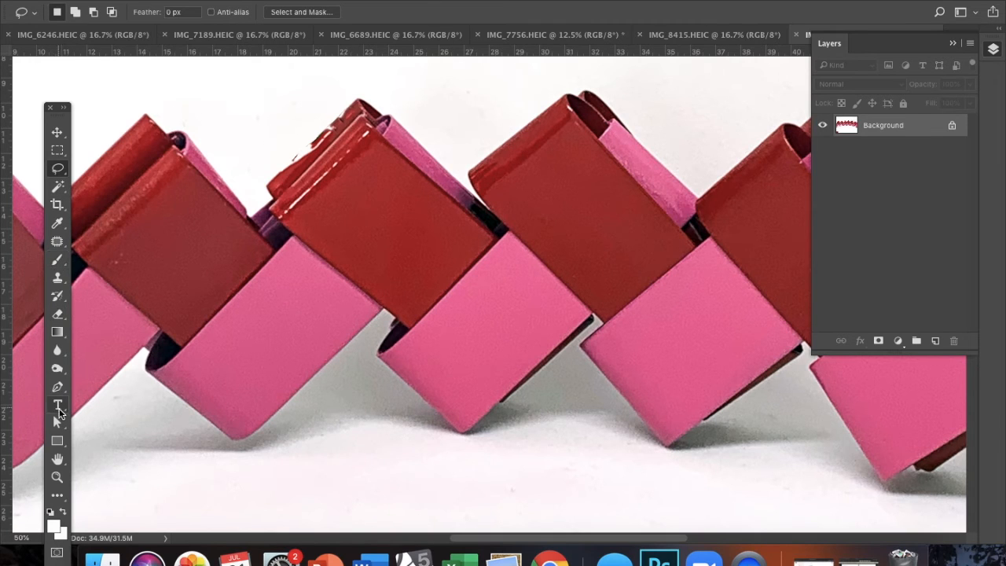
Sample the red of a link with the Eyedropper and fill the selected flaw with that foreground colour
click(56, 223)
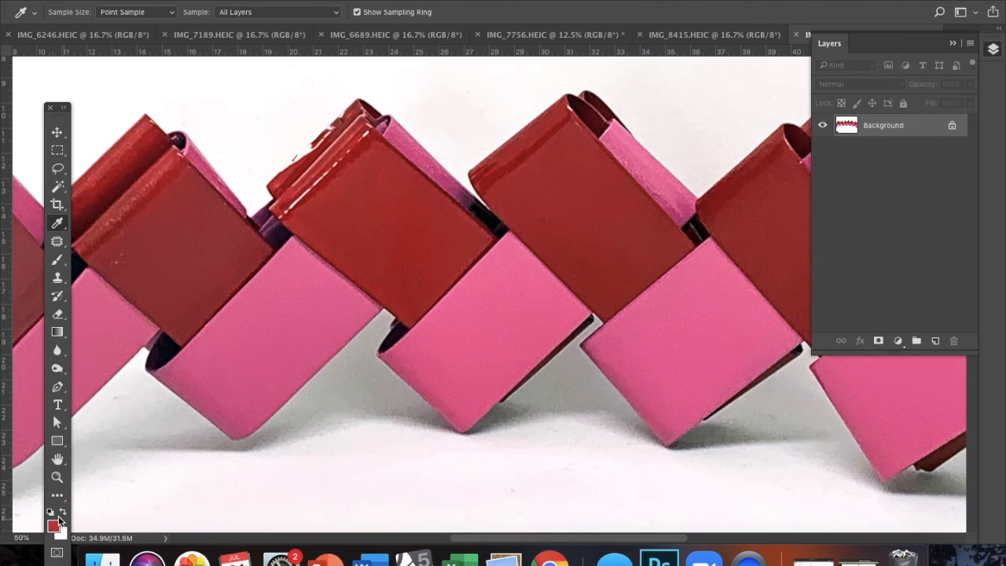
click(56, 170)
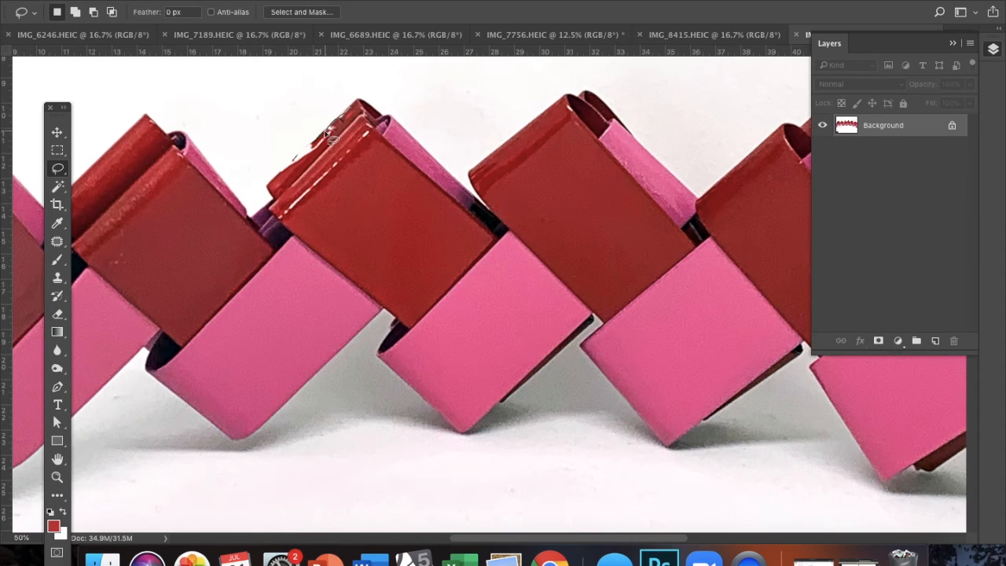
mouse_move(314, 149)
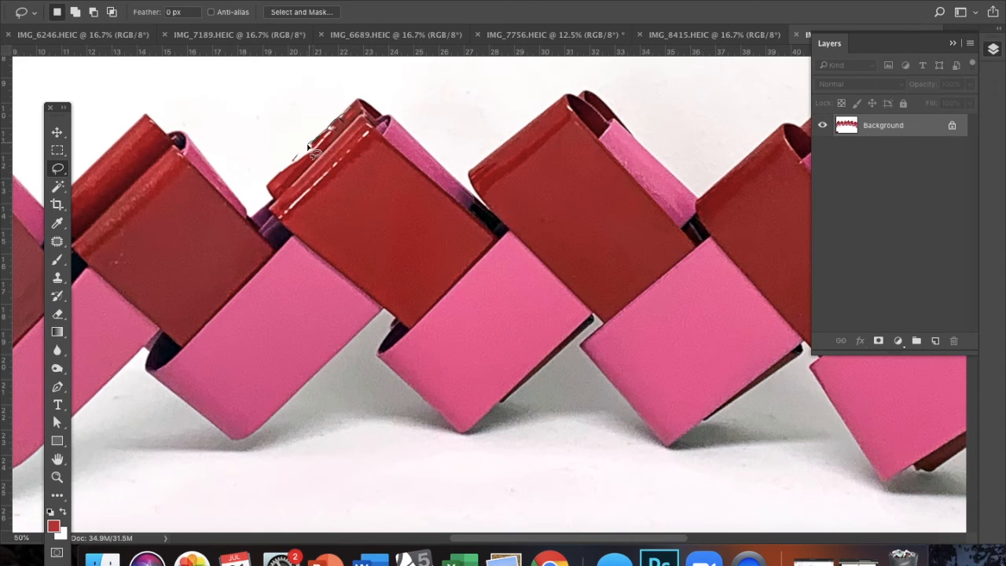
mouse_move(302, 161)
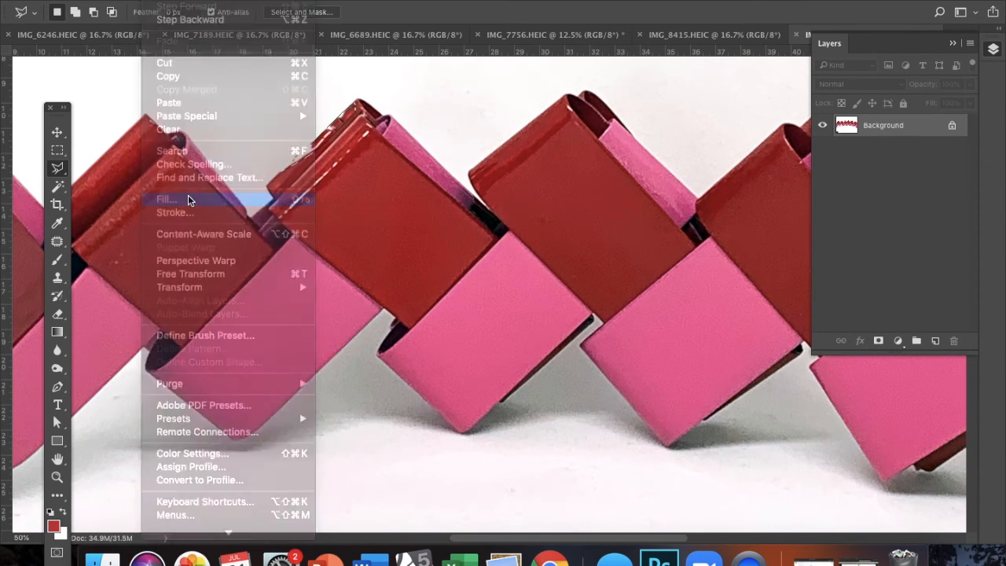
click(165, 198)
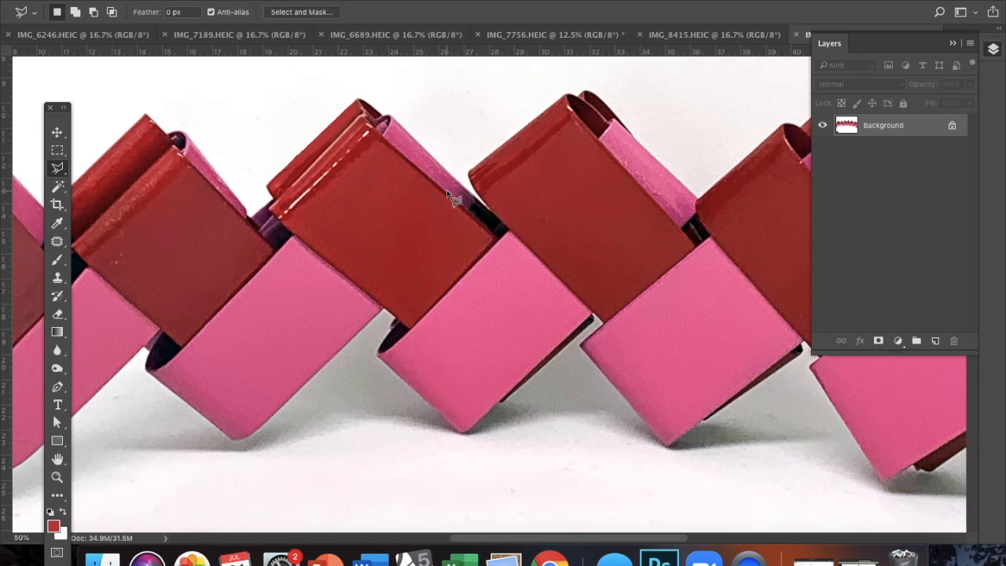
mouse_move(286, 182)
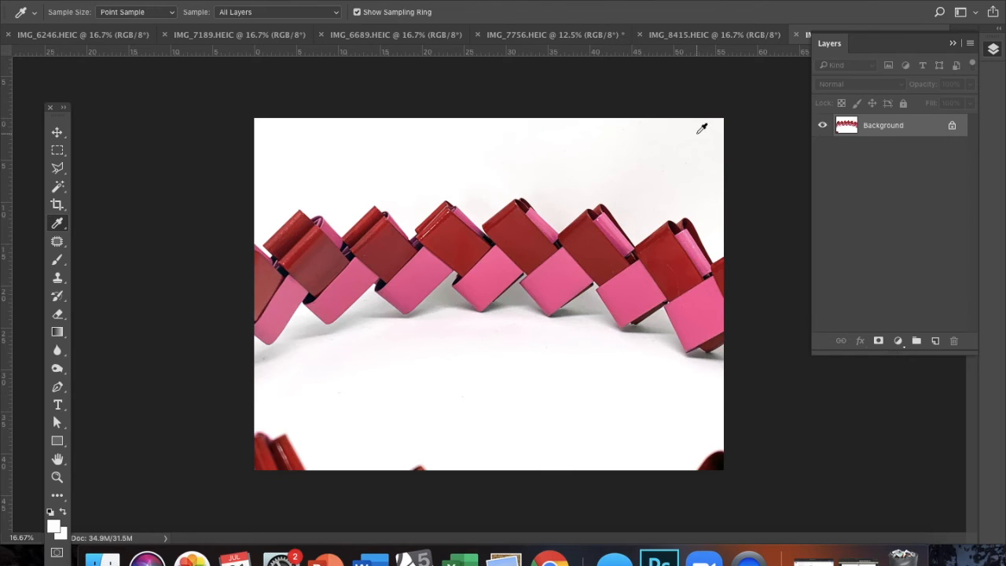
mouse_move(698, 131)
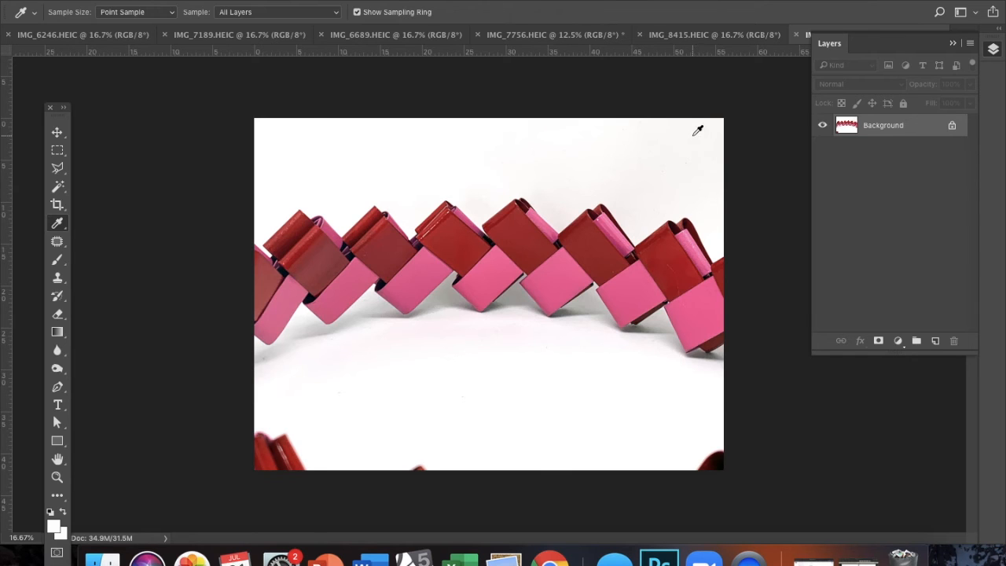
Crop the photo to a landscape 5:4 (8:10) frame tightened around the necklace
click(56, 204)
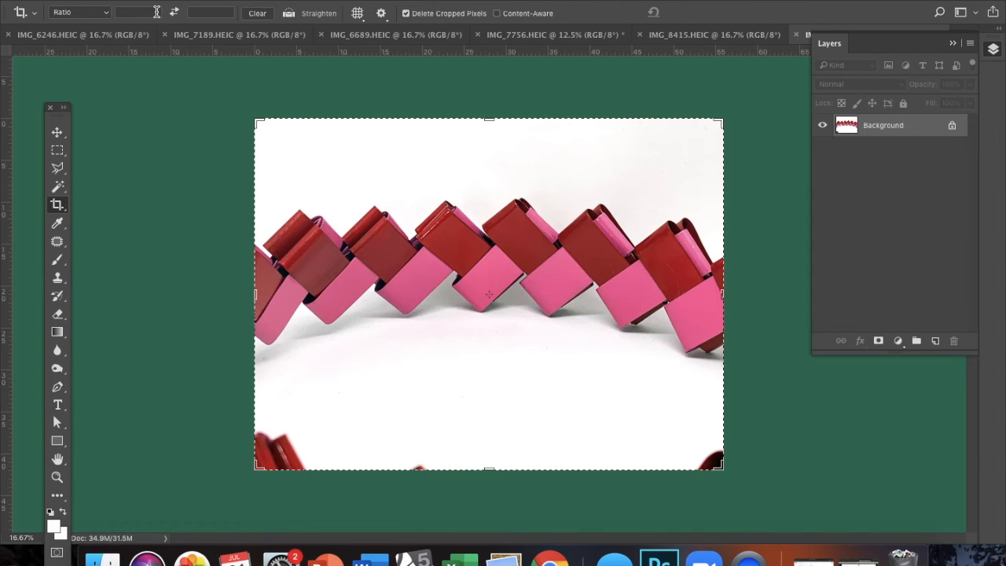
click(78, 13)
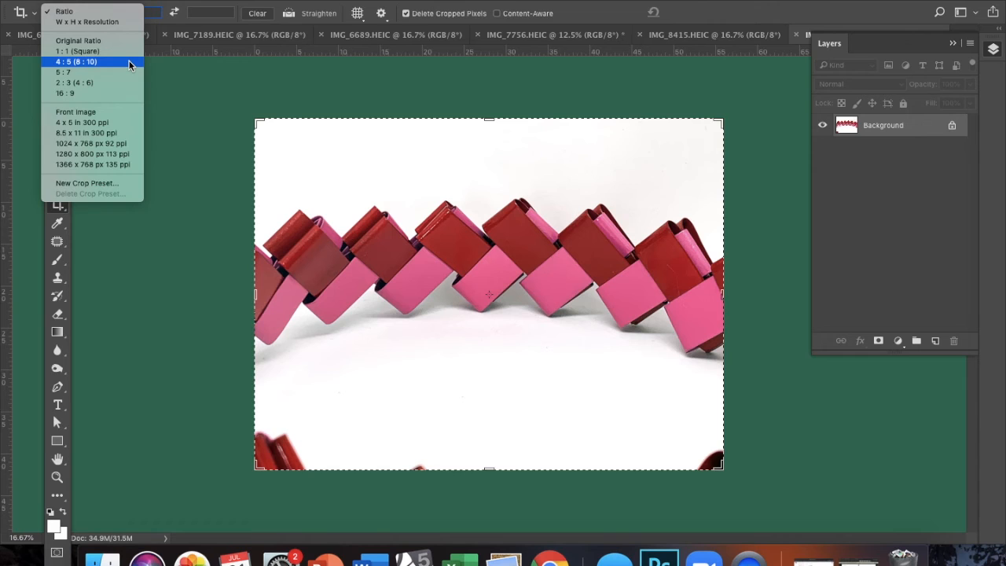
click(76, 61)
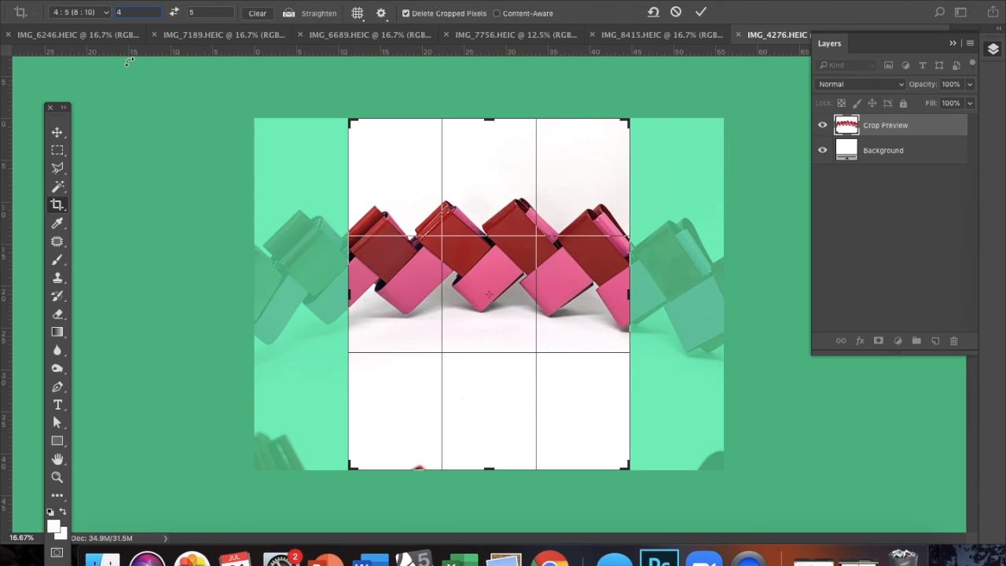
click(175, 12)
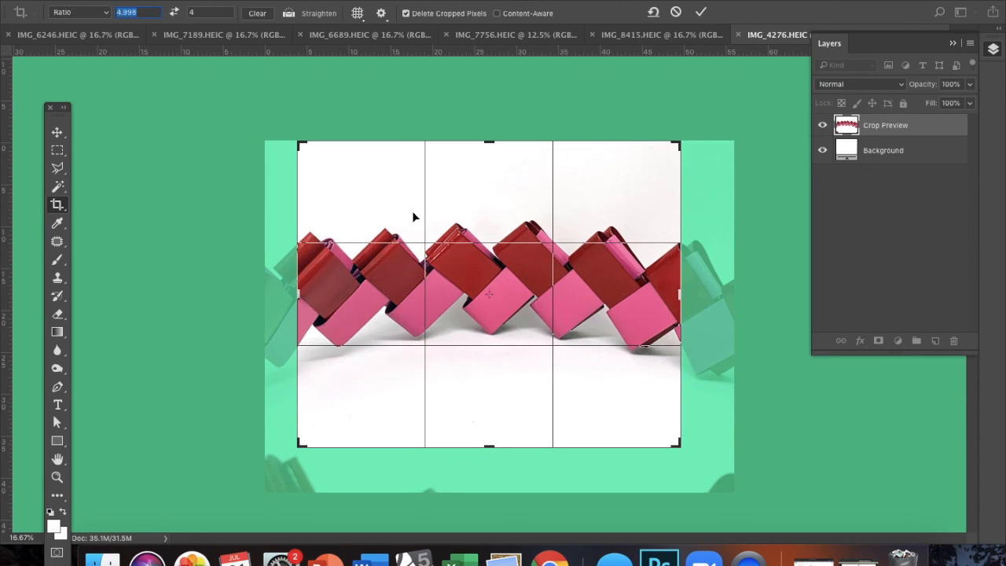
click(104, 13)
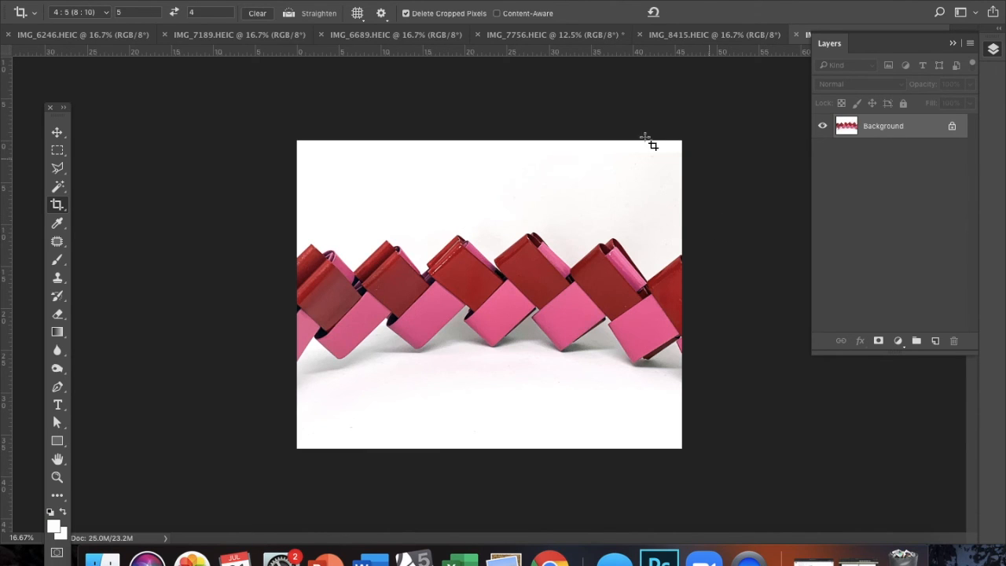
Resample the image to 5 inches wide at 300 pixels per inch in Image Size
click(220, 6)
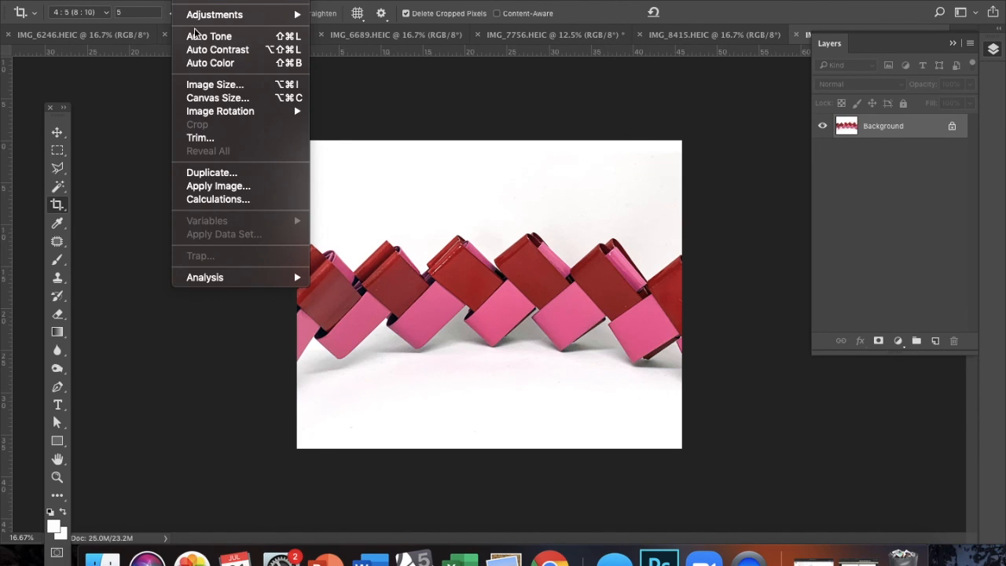
mouse_move(213, 85)
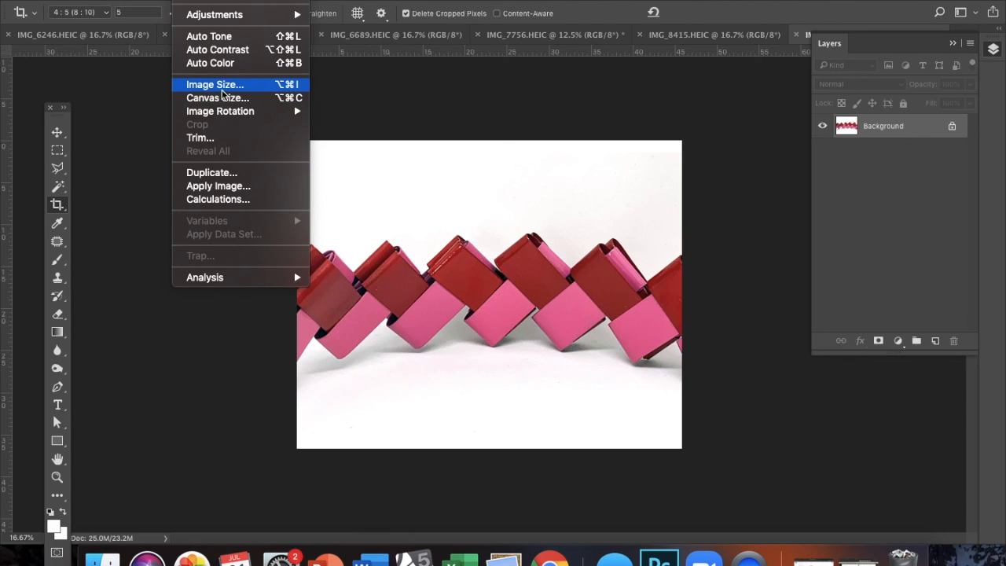
click(214, 85)
text(5)
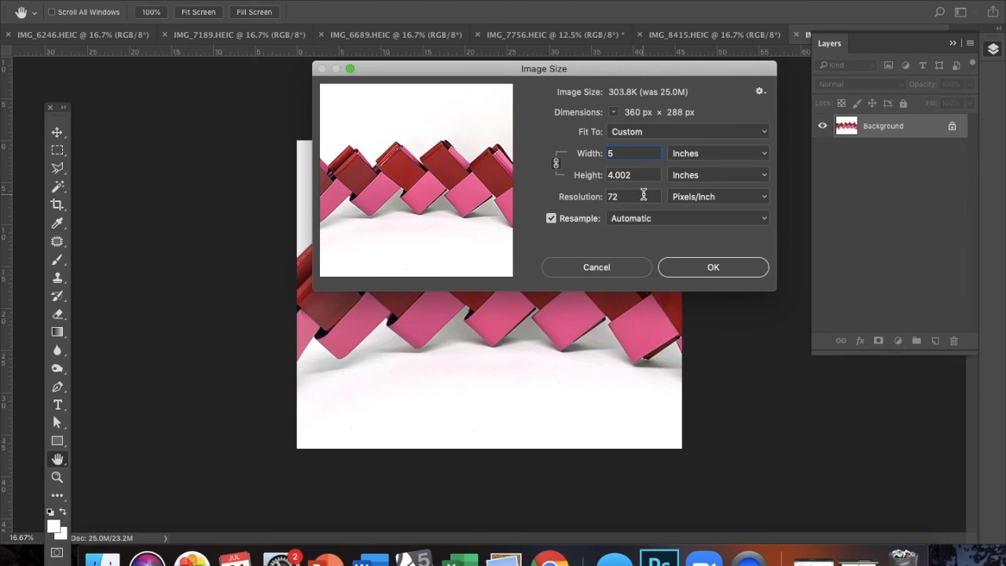
text(3)
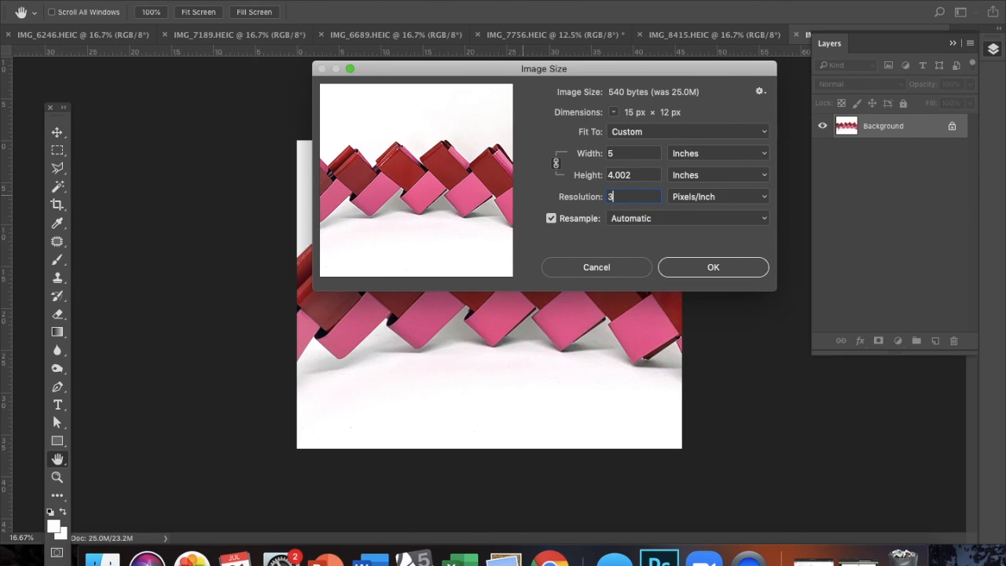
text(00)
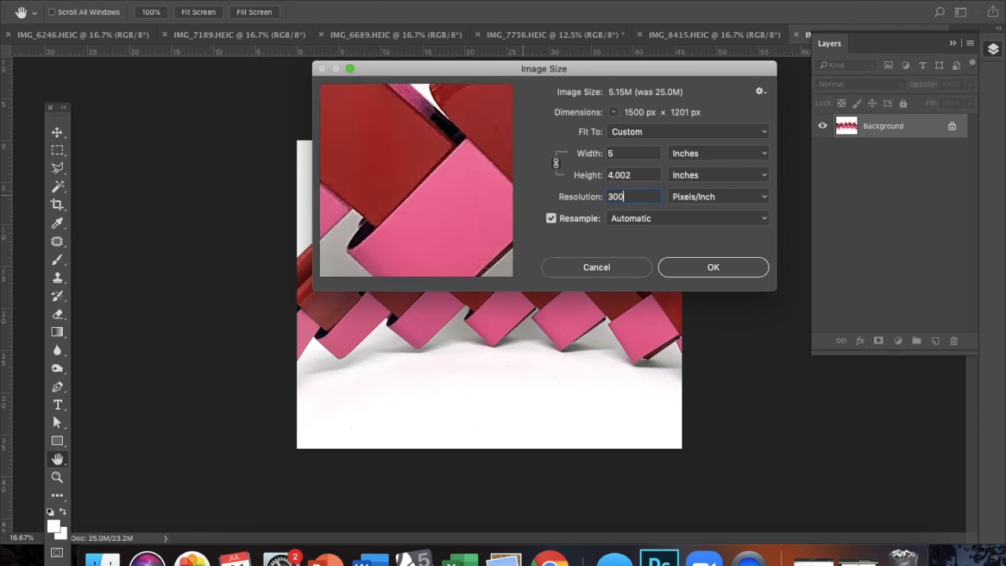
click(712, 267)
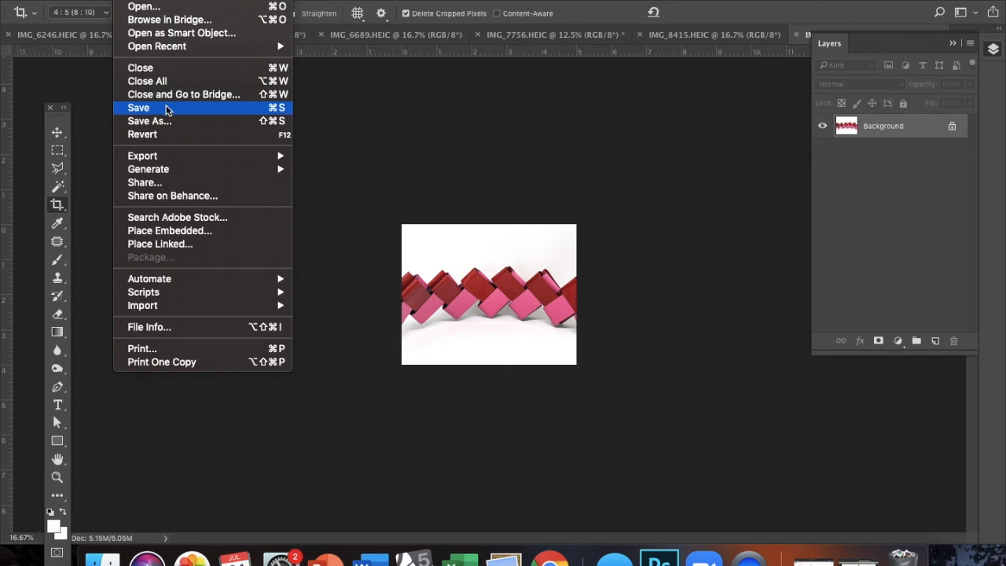
Save the photo as a JPEG named Starburst into the Desktop Starburst Chain folder
click(150, 119)
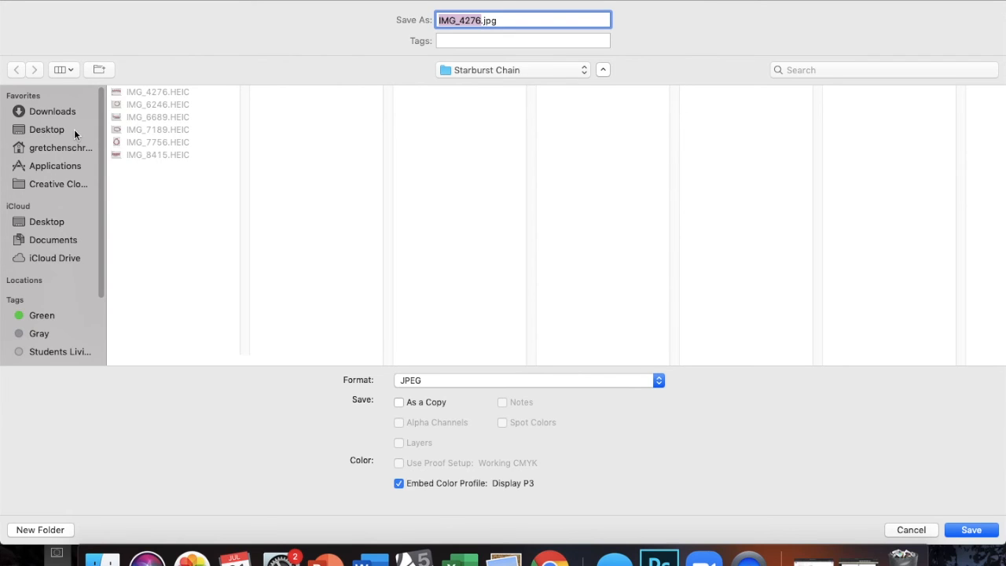
click(47, 129)
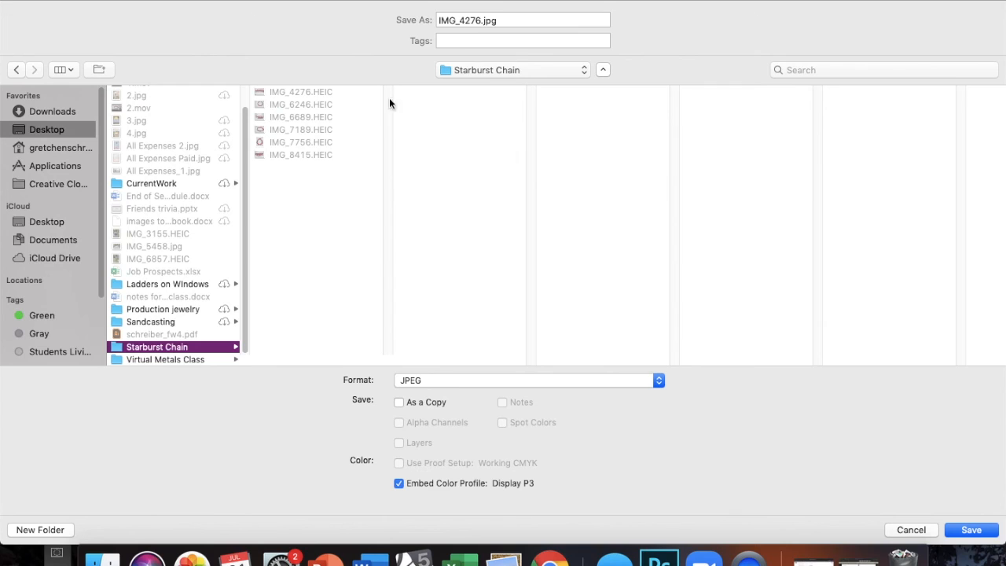
click(522, 18)
text(Starburst_1)
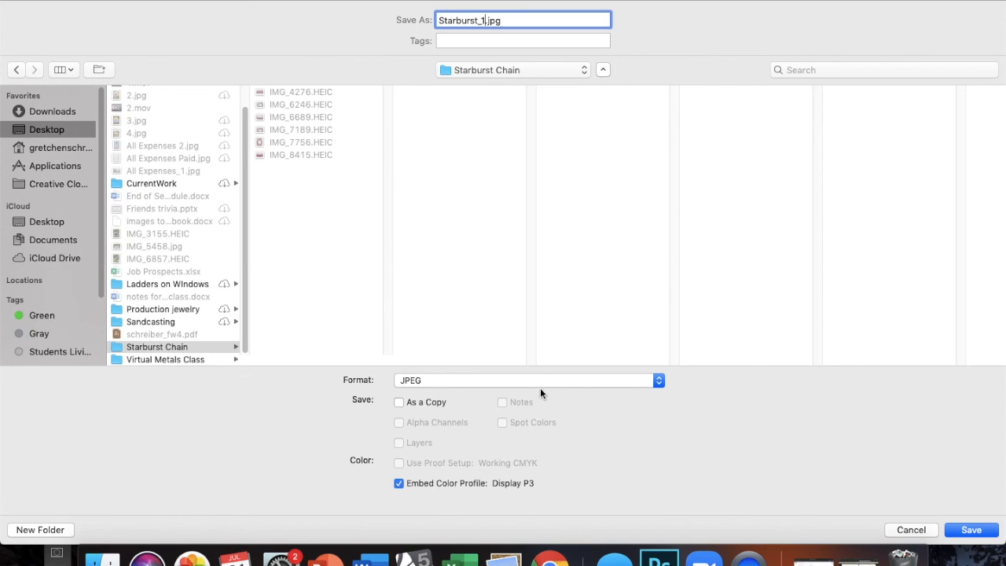
click(971, 528)
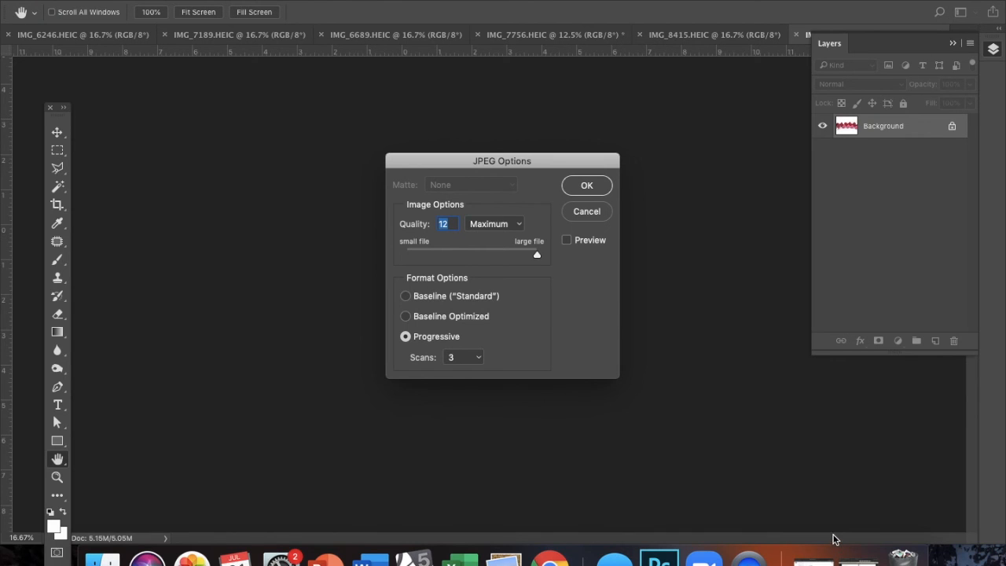